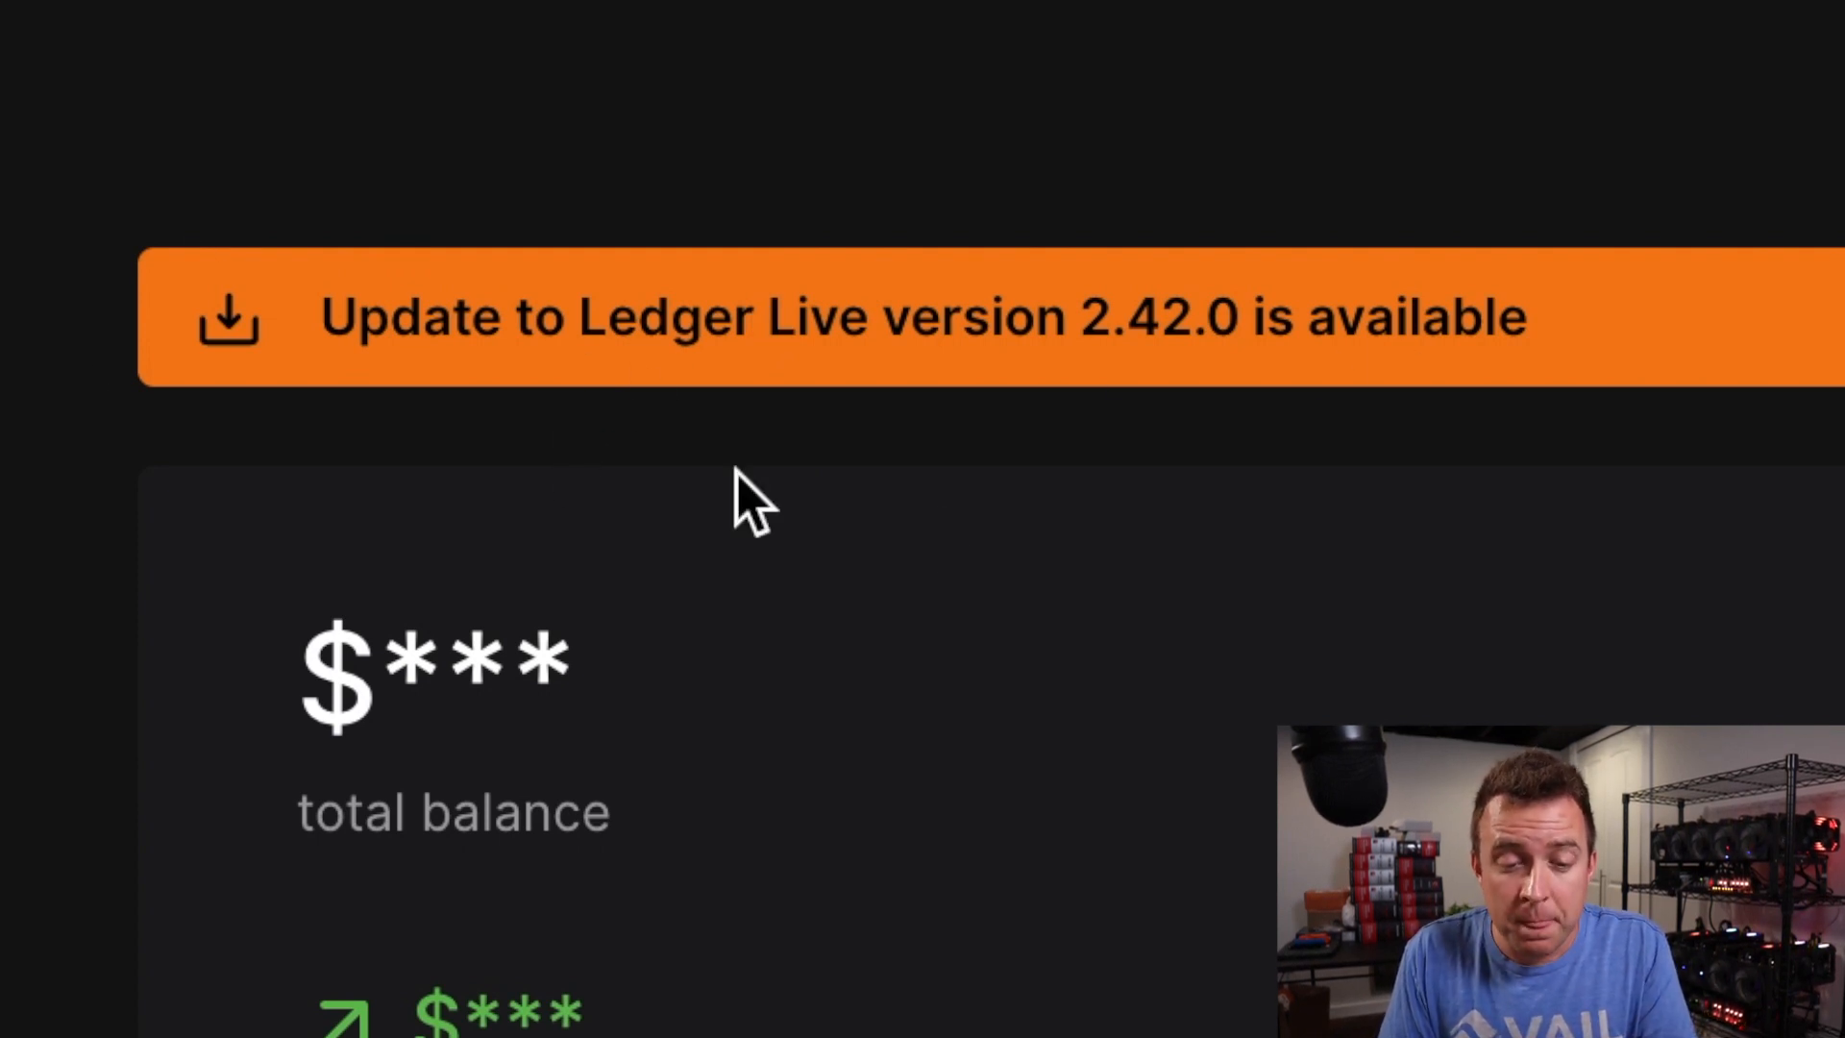
{"action": "mouse_move", "coordinate": [906, 547]}
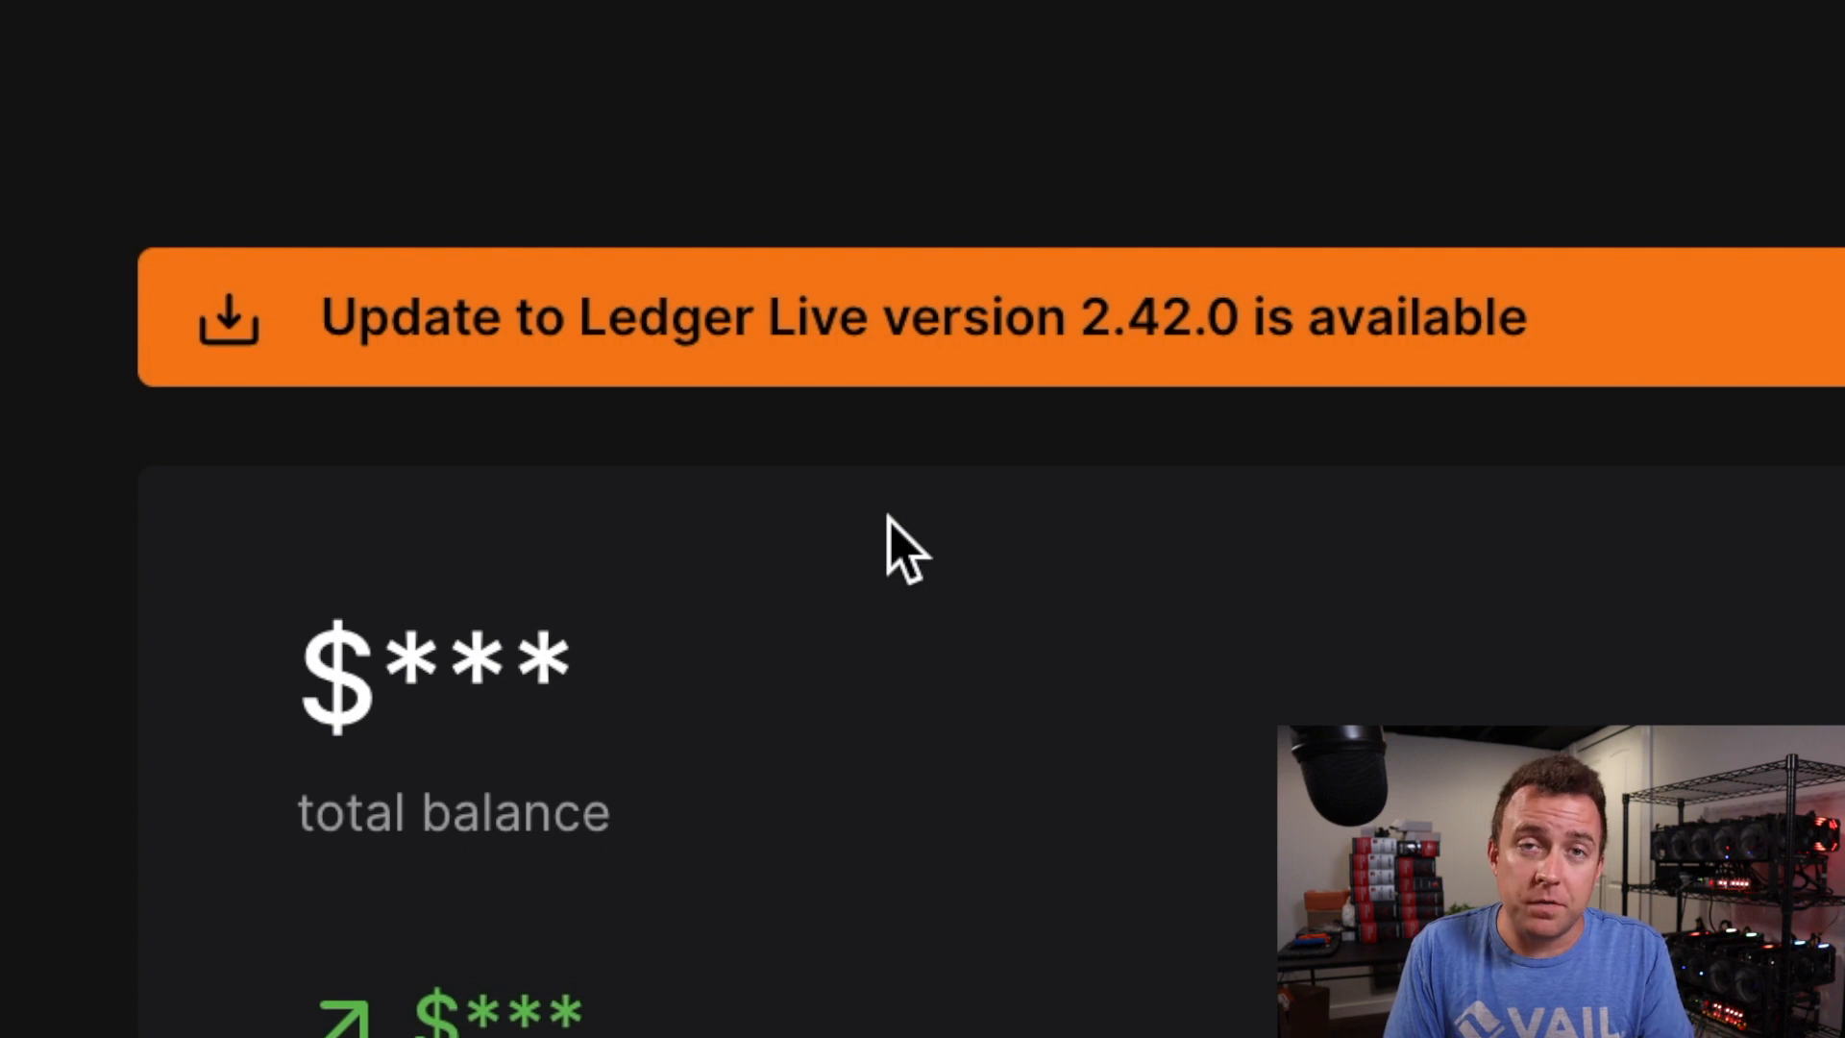
{"action": "mouse_move", "coordinate": [1044, 565]}
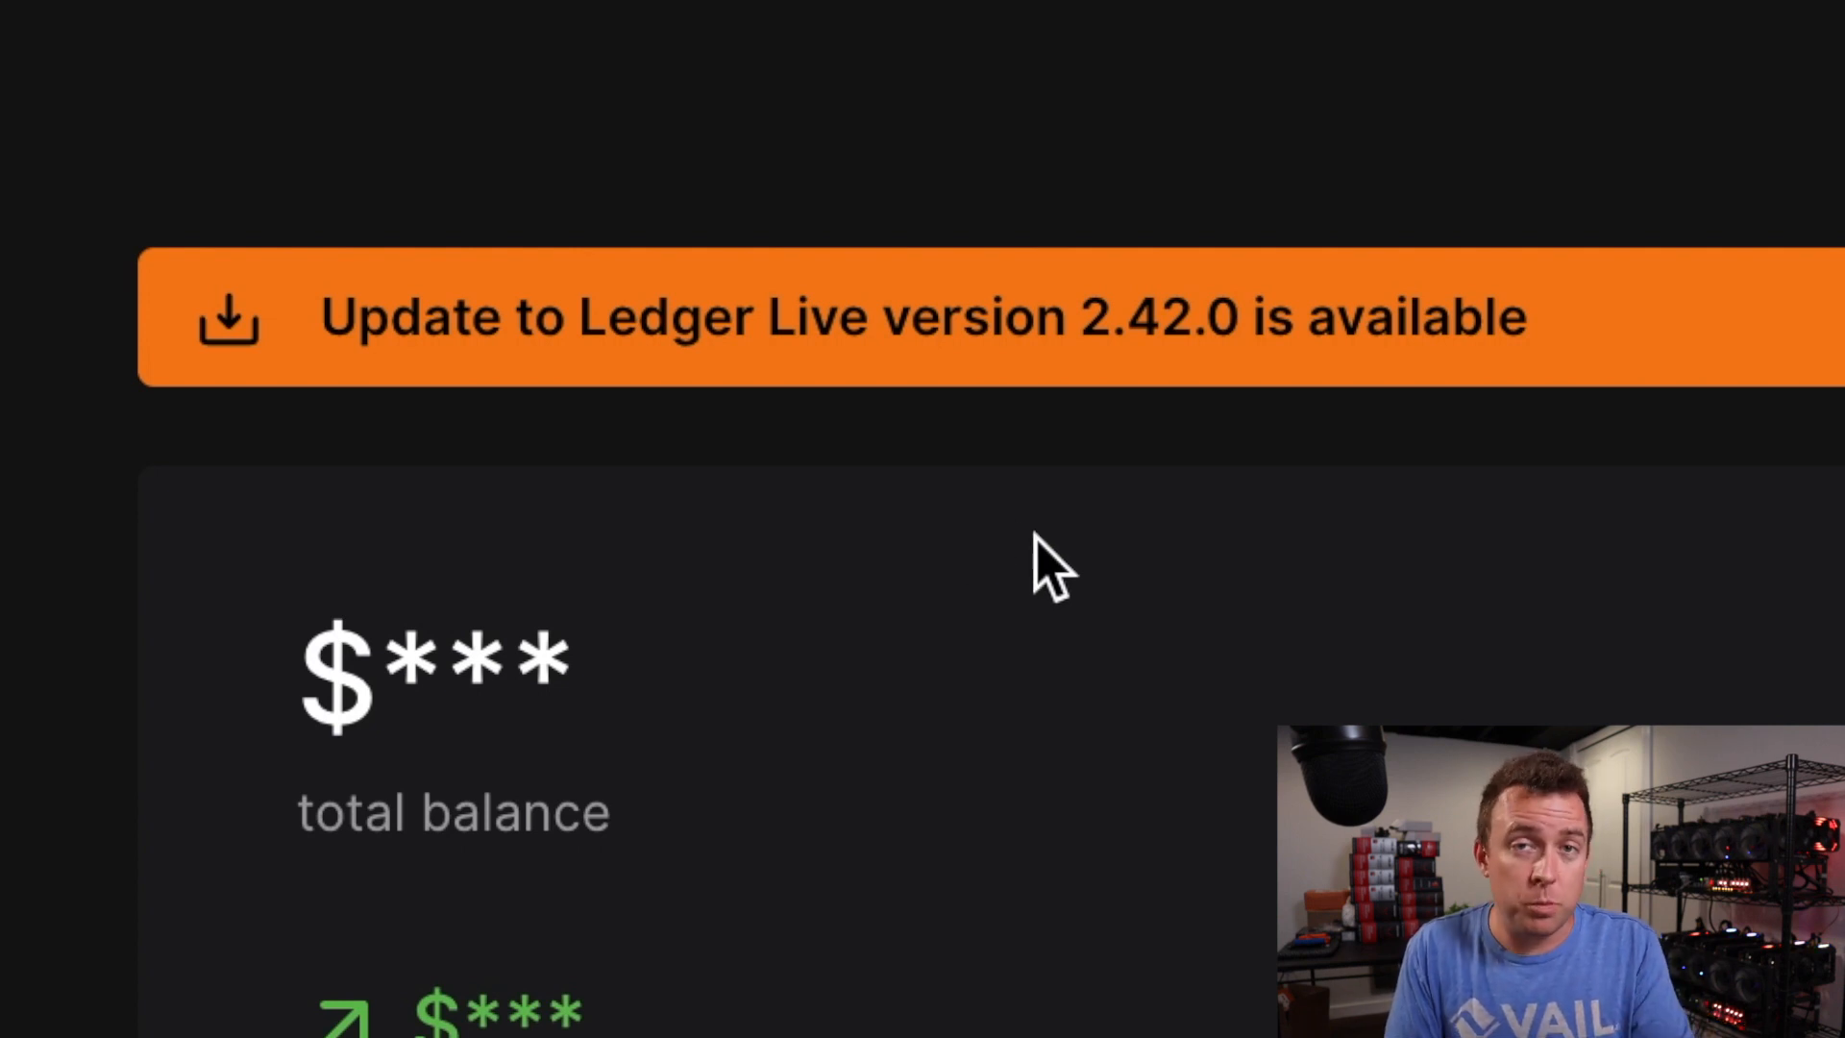
{"action": "mouse_move", "coordinate": [1310, 529]}
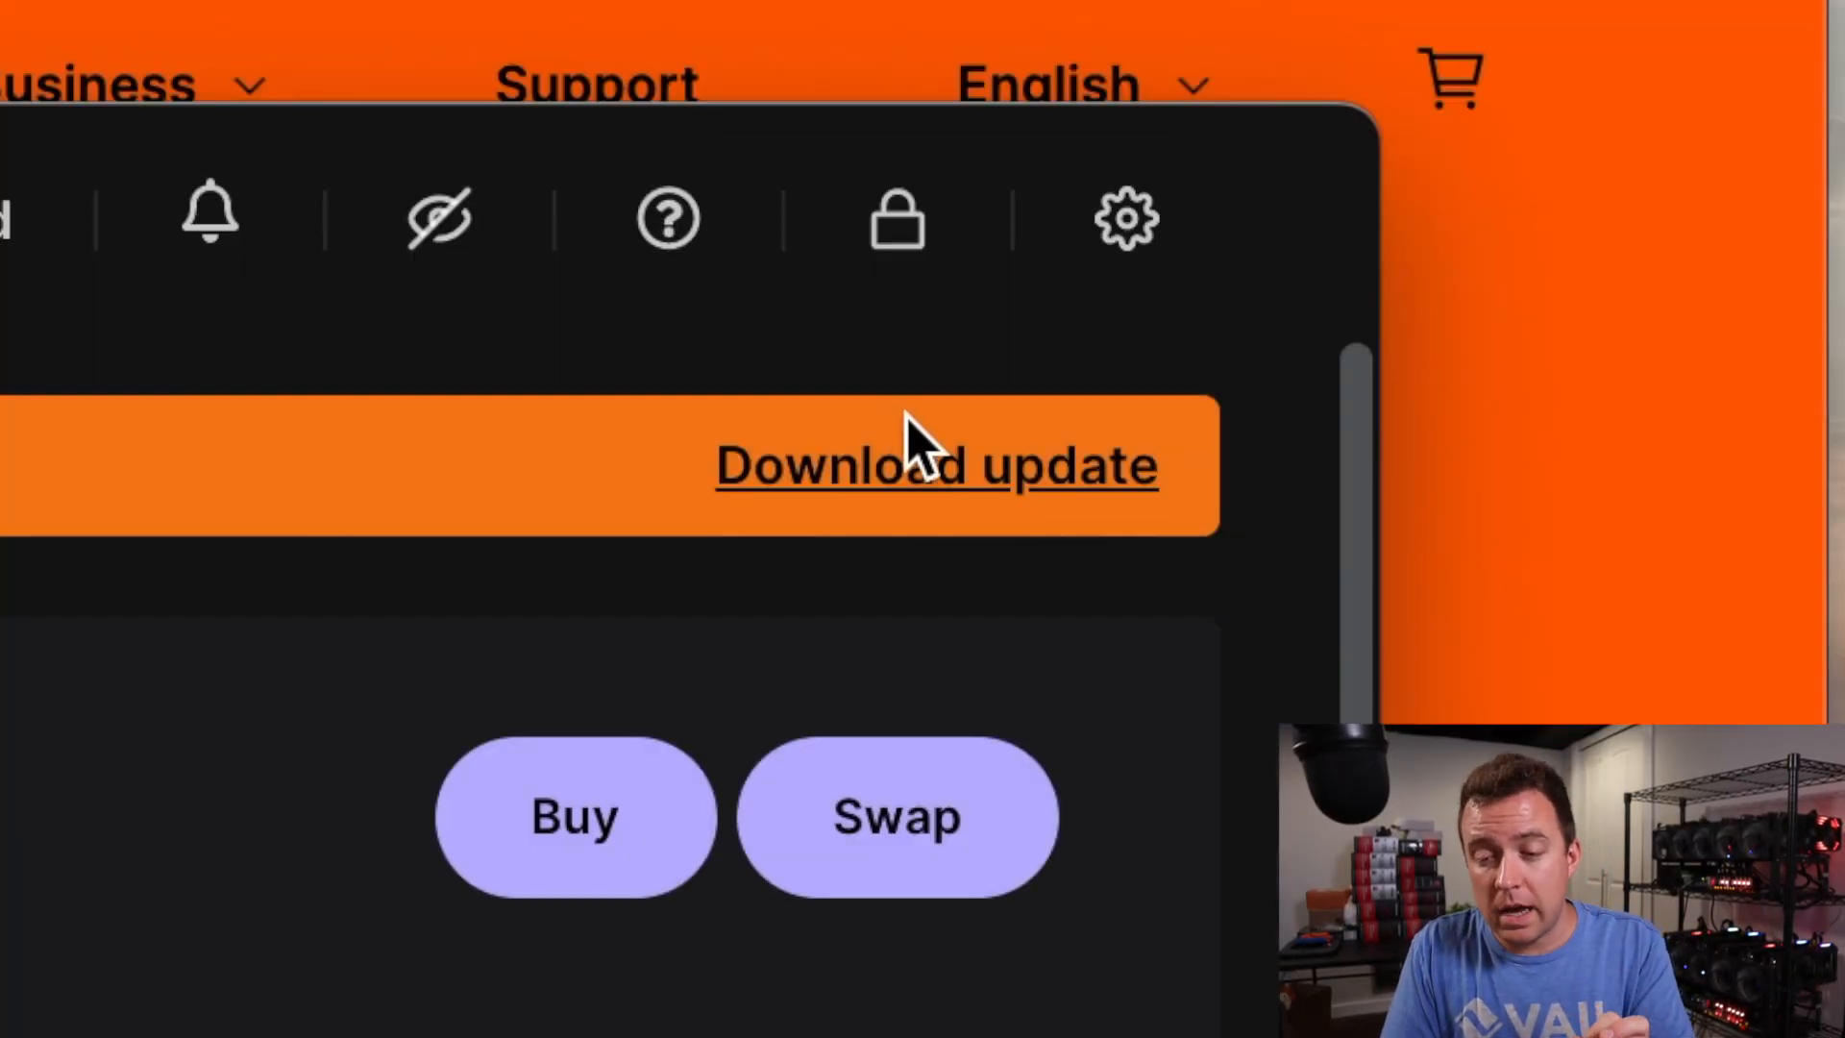
Step: Download and install the new Ledger Live version so it restarts to the password lock screen
{"action": "left_click", "coordinate": [934, 463]}
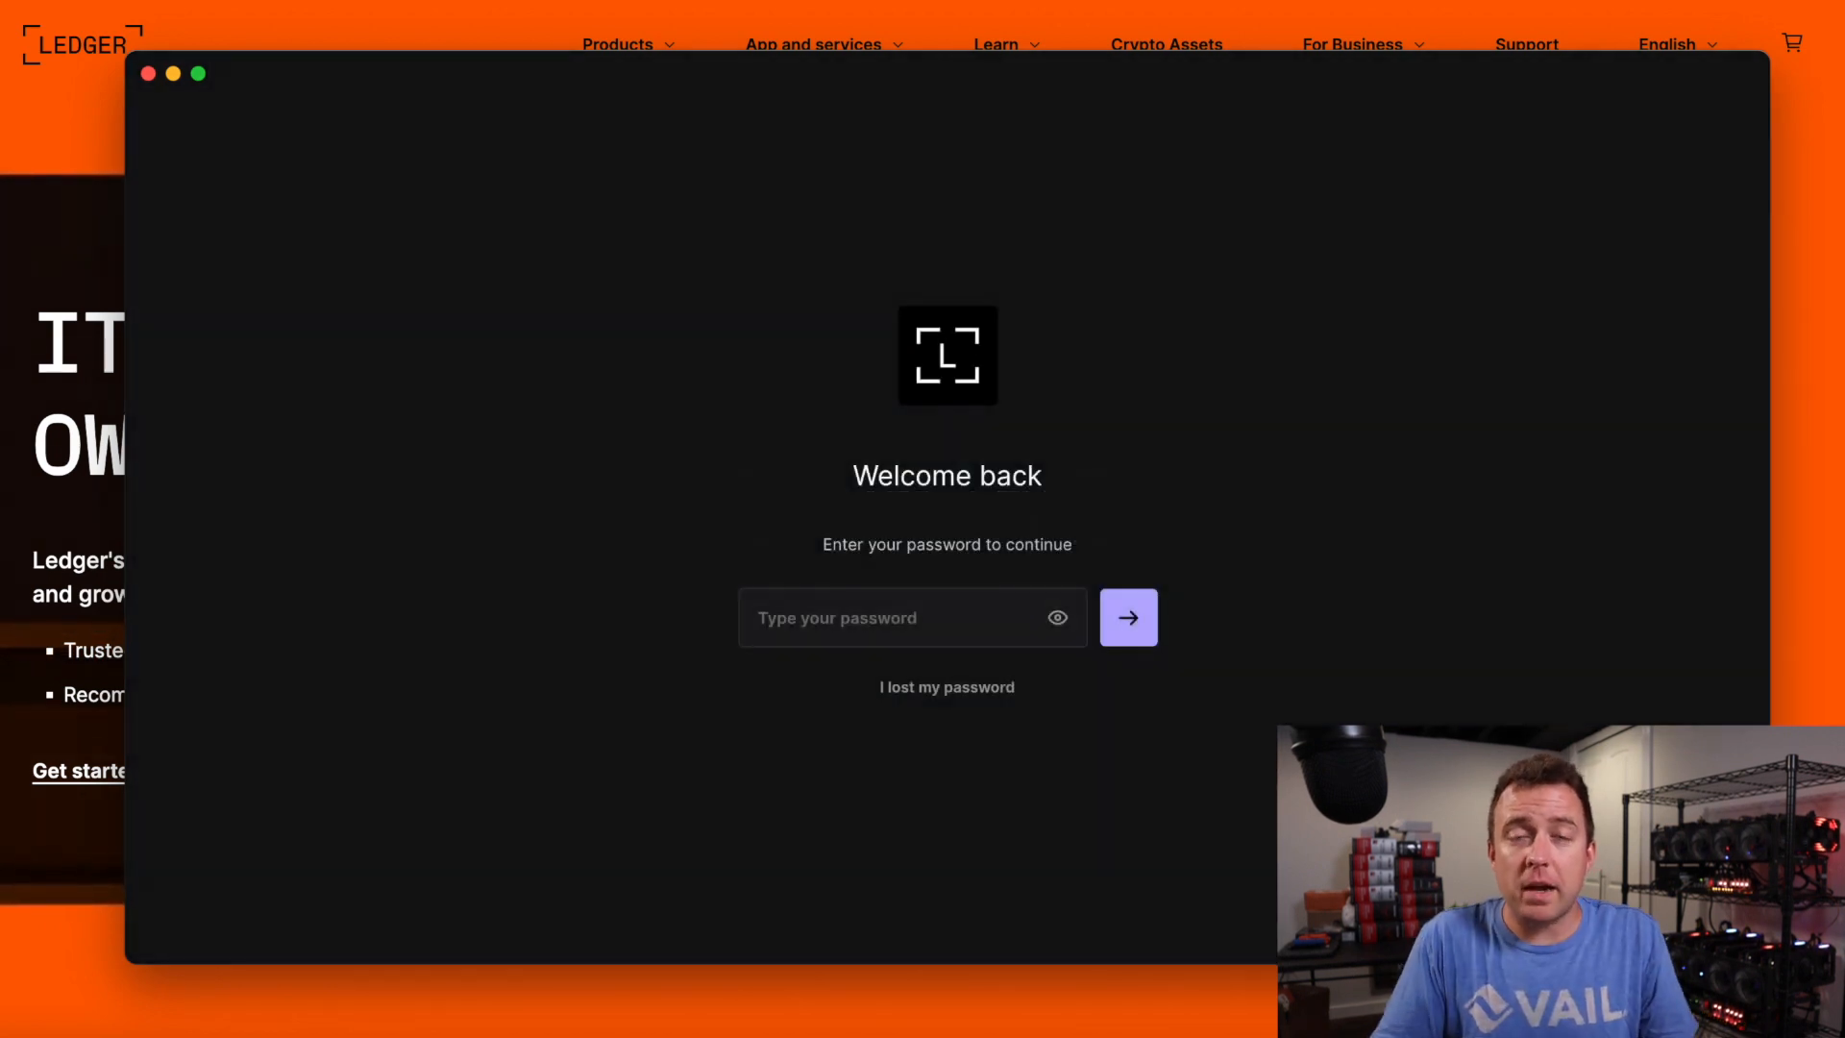
{"action": "left_click", "coordinate": [912, 617]}
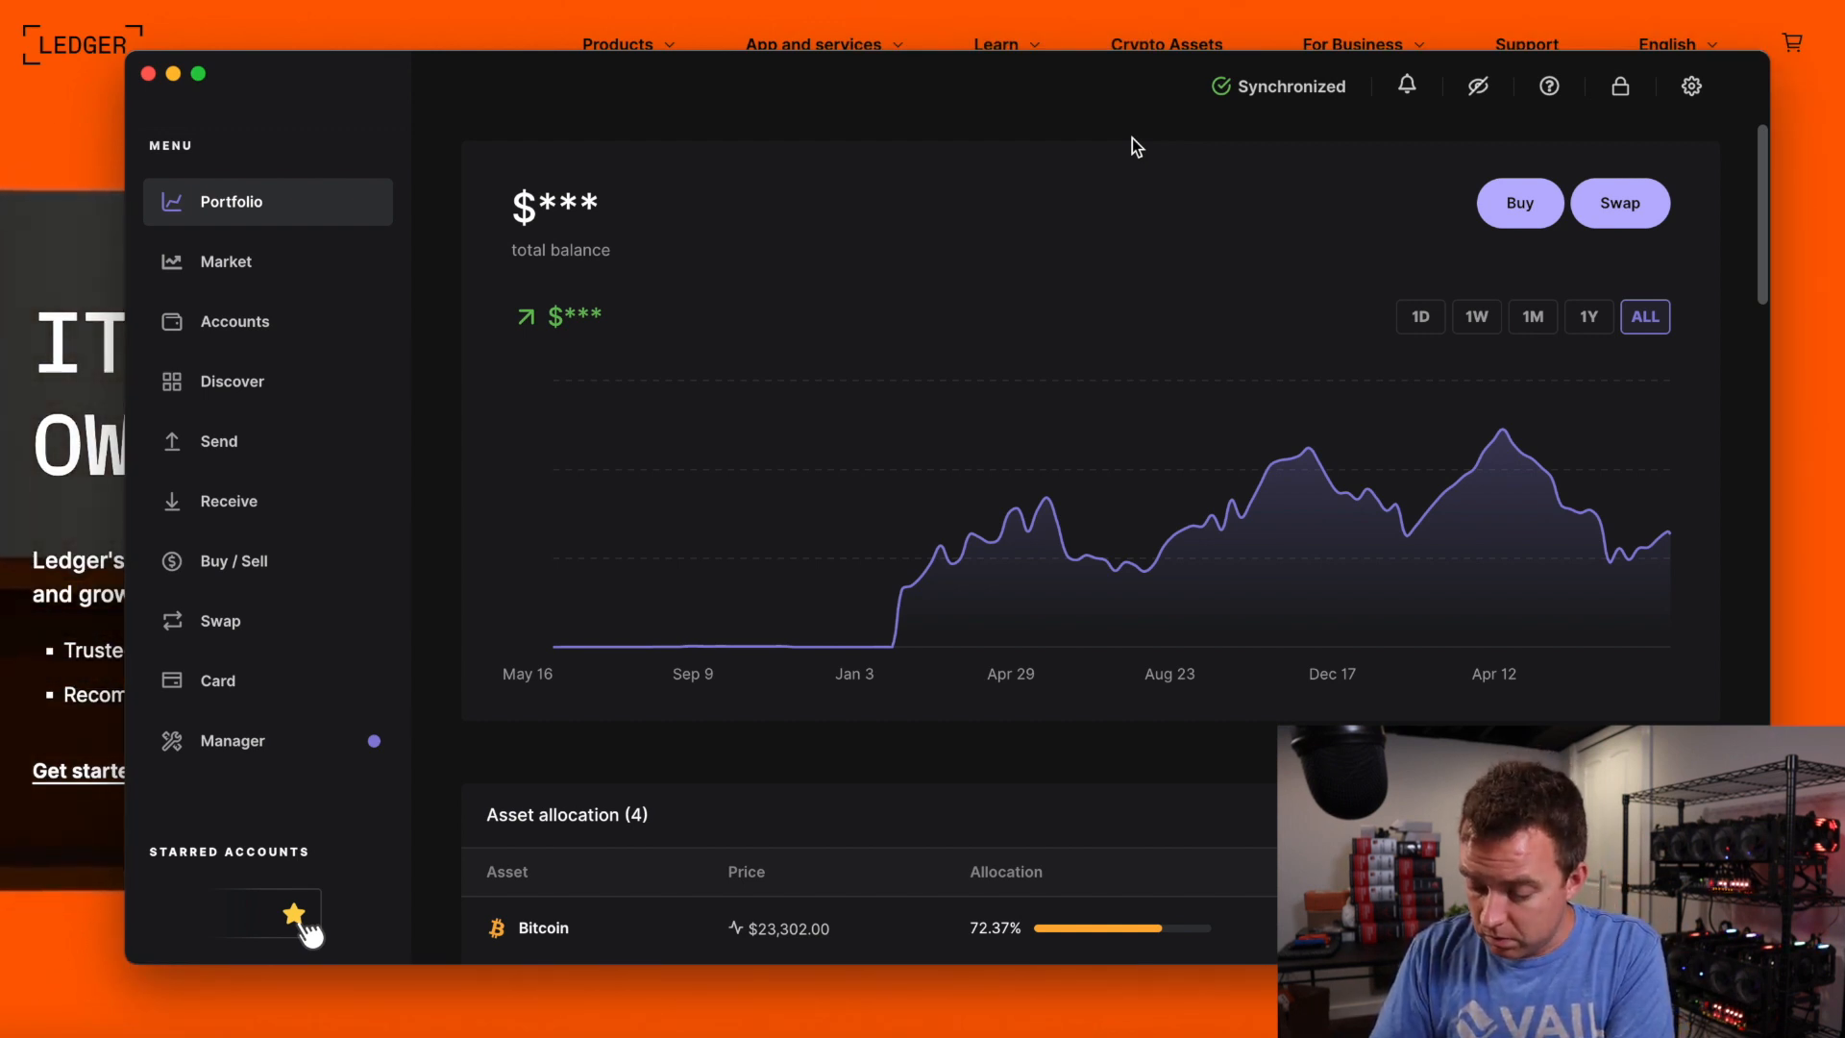
{"action": "mouse_move", "coordinate": [717, 598]}
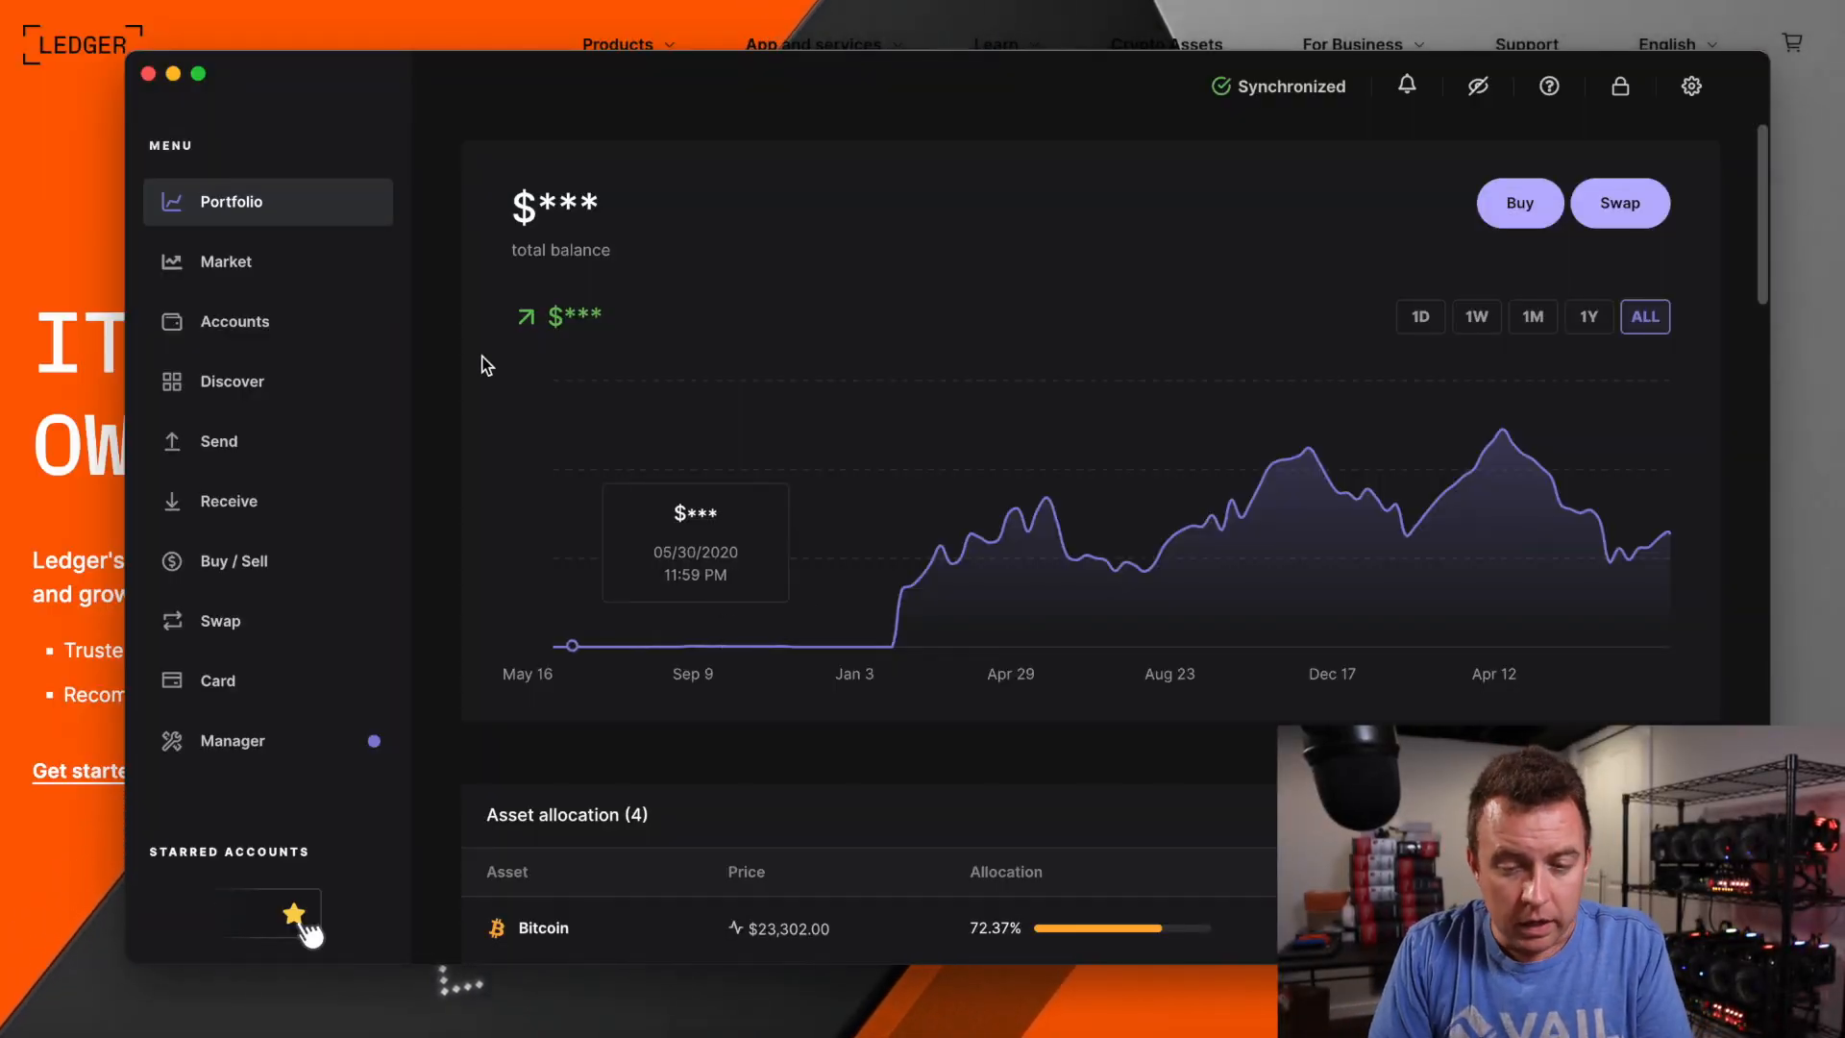
Step: Open Manager to see the connected Nano S Plus and its outdated firmware notice
{"action": "left_click", "coordinate": [232, 739]}
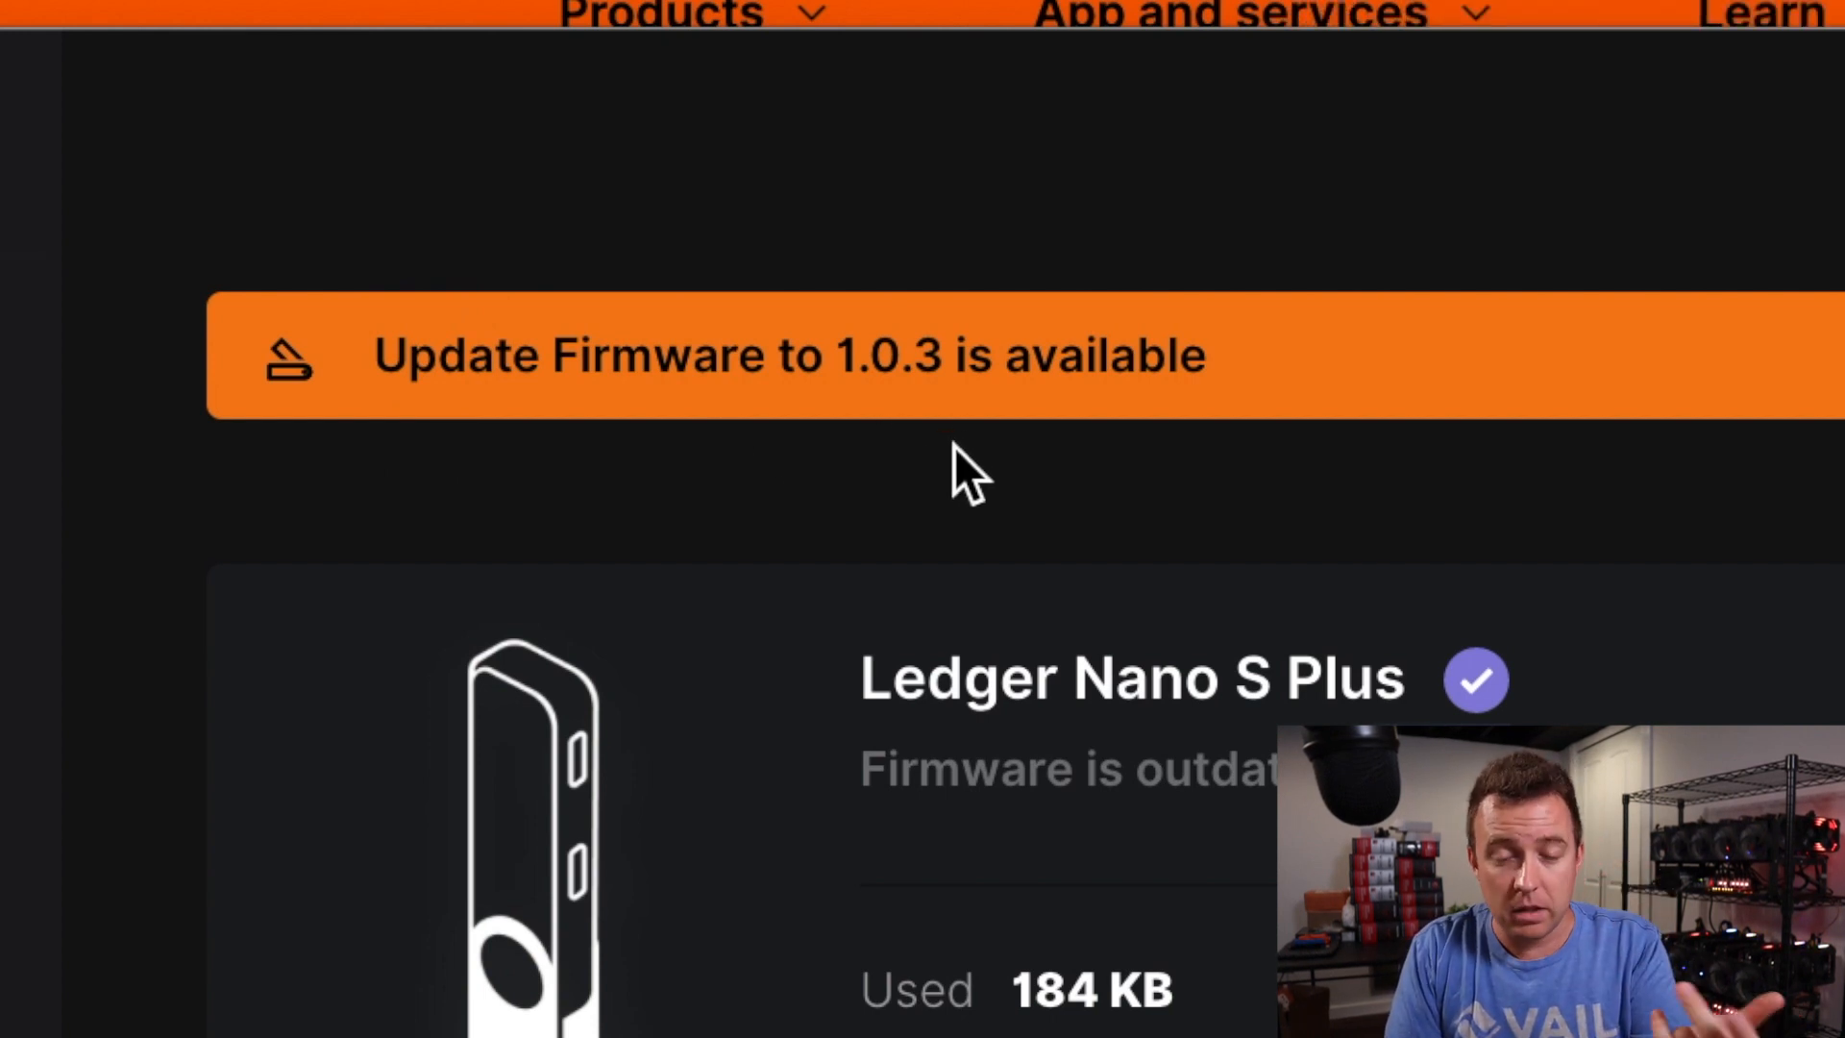
{"action": "mouse_move", "coordinate": [1583, 518]}
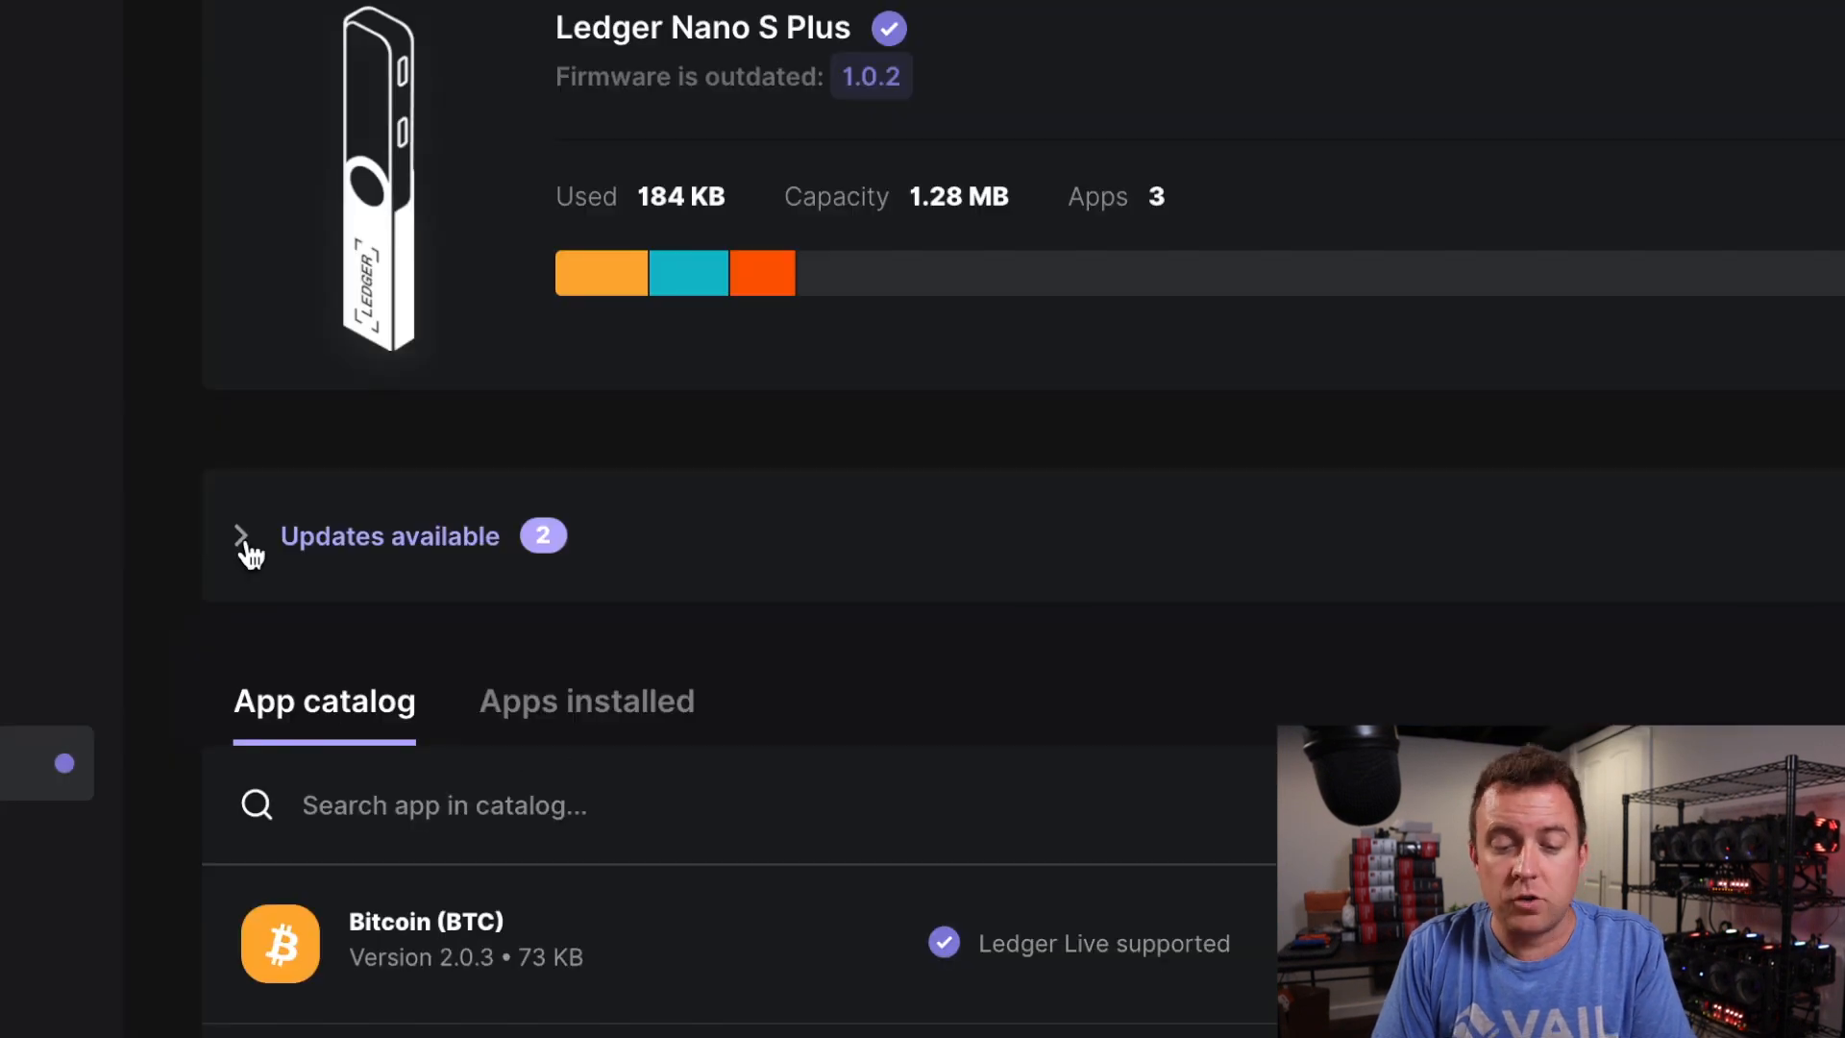
Step: Expand the app updates list showing Bitcoin 2.0.6 and Ethereum 1.9.19
{"action": "left_click", "coordinate": [243, 536]}
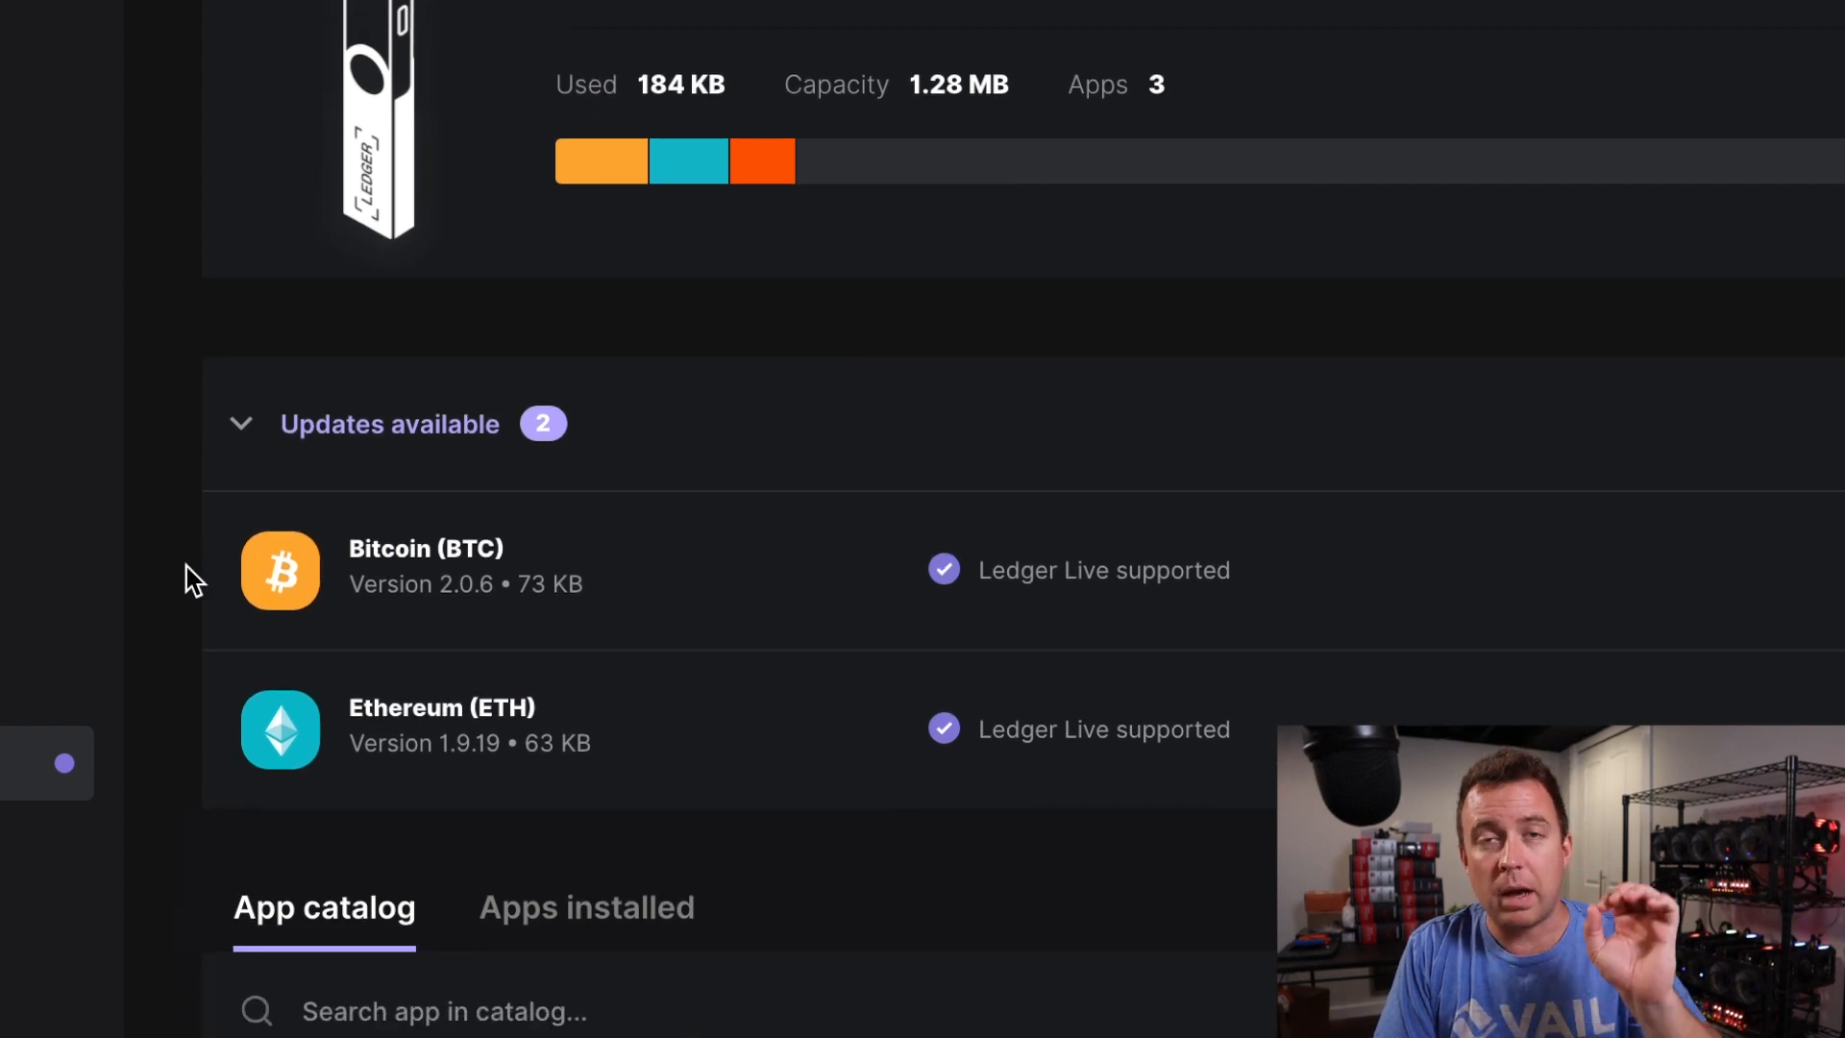
{"action": "mouse_move", "coordinate": [594, 572]}
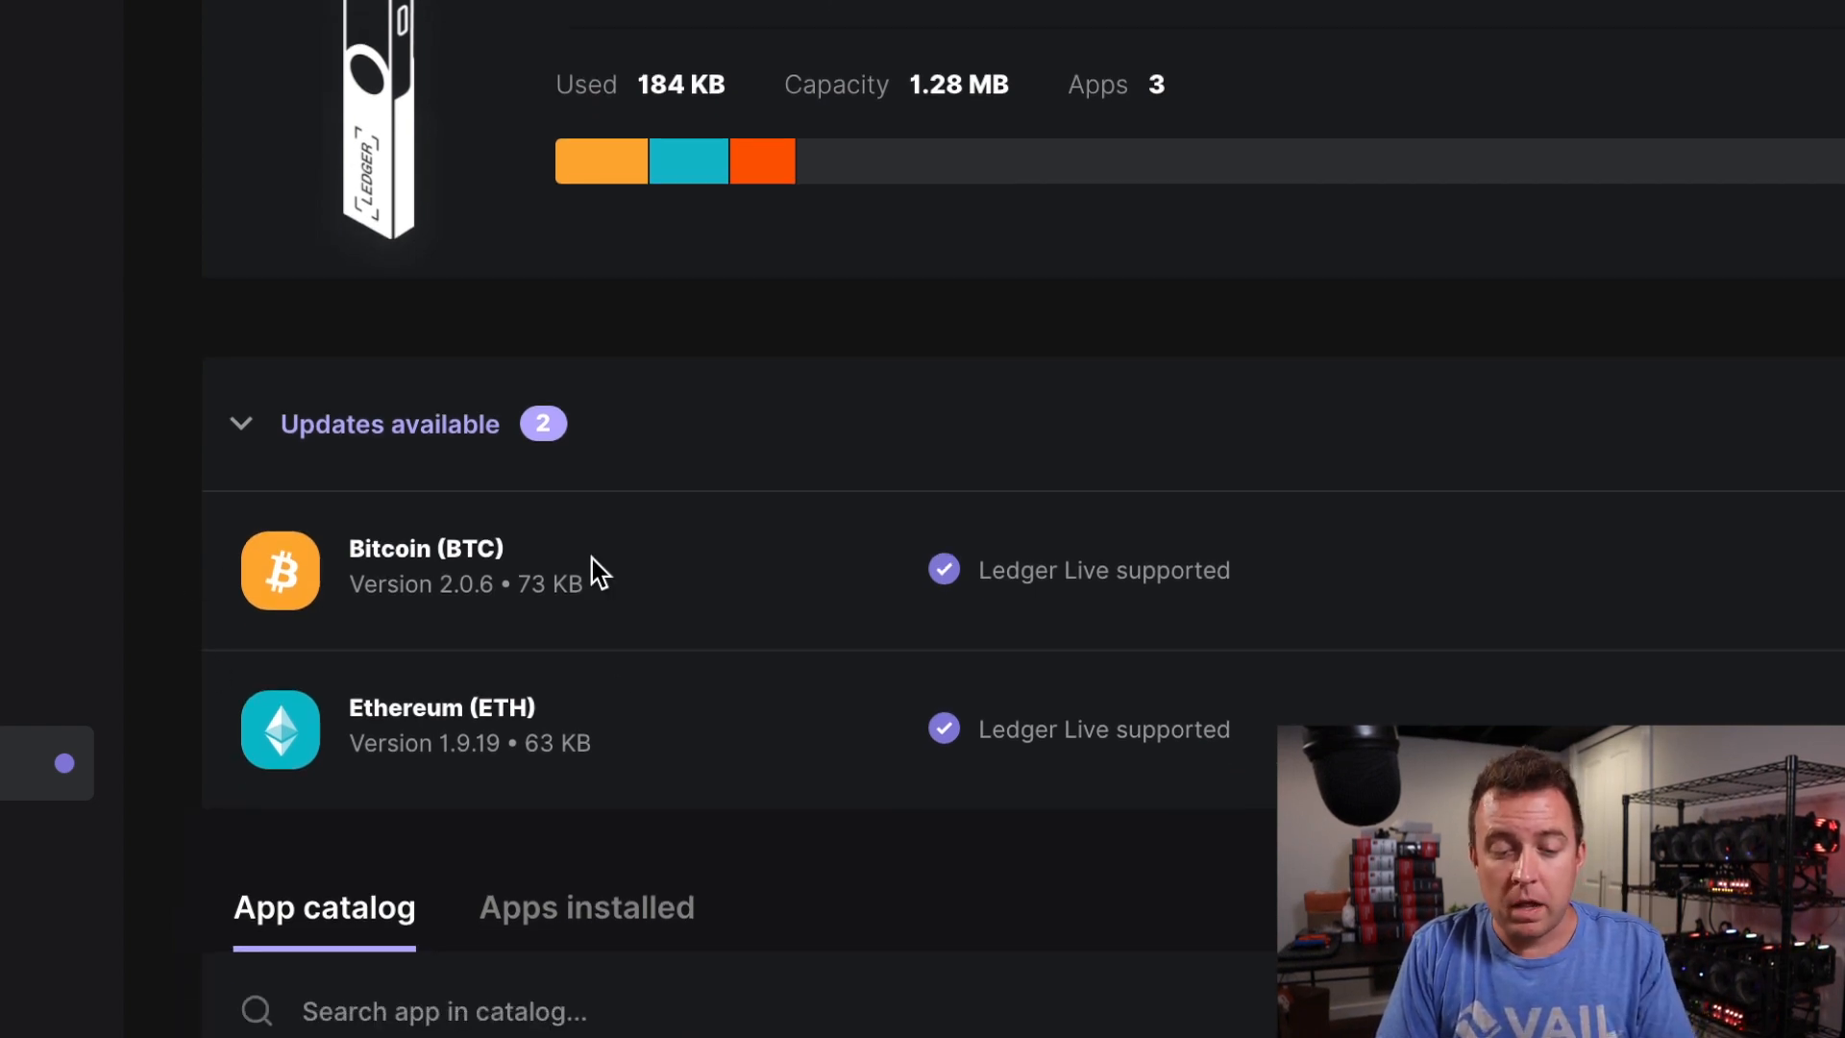
{"action": "mouse_move", "coordinate": [188, 330]}
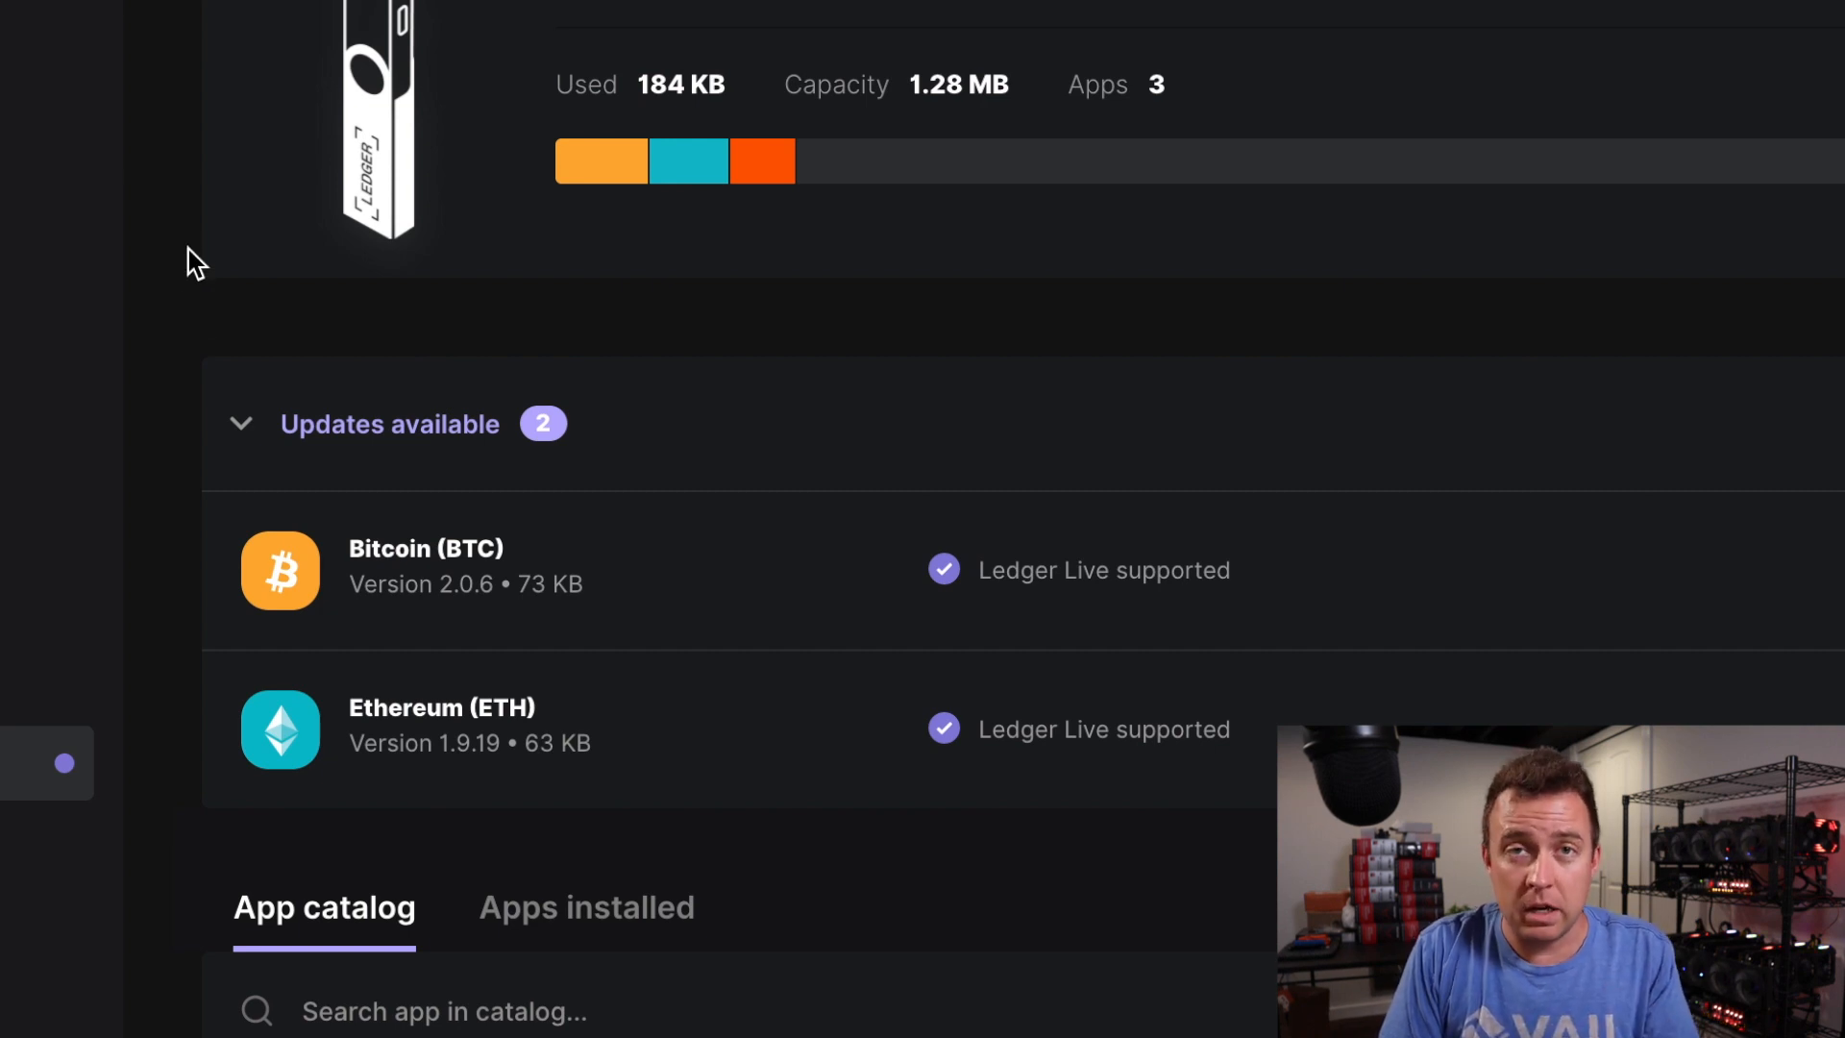
{"action": "mouse_move", "coordinate": [283, 572]}
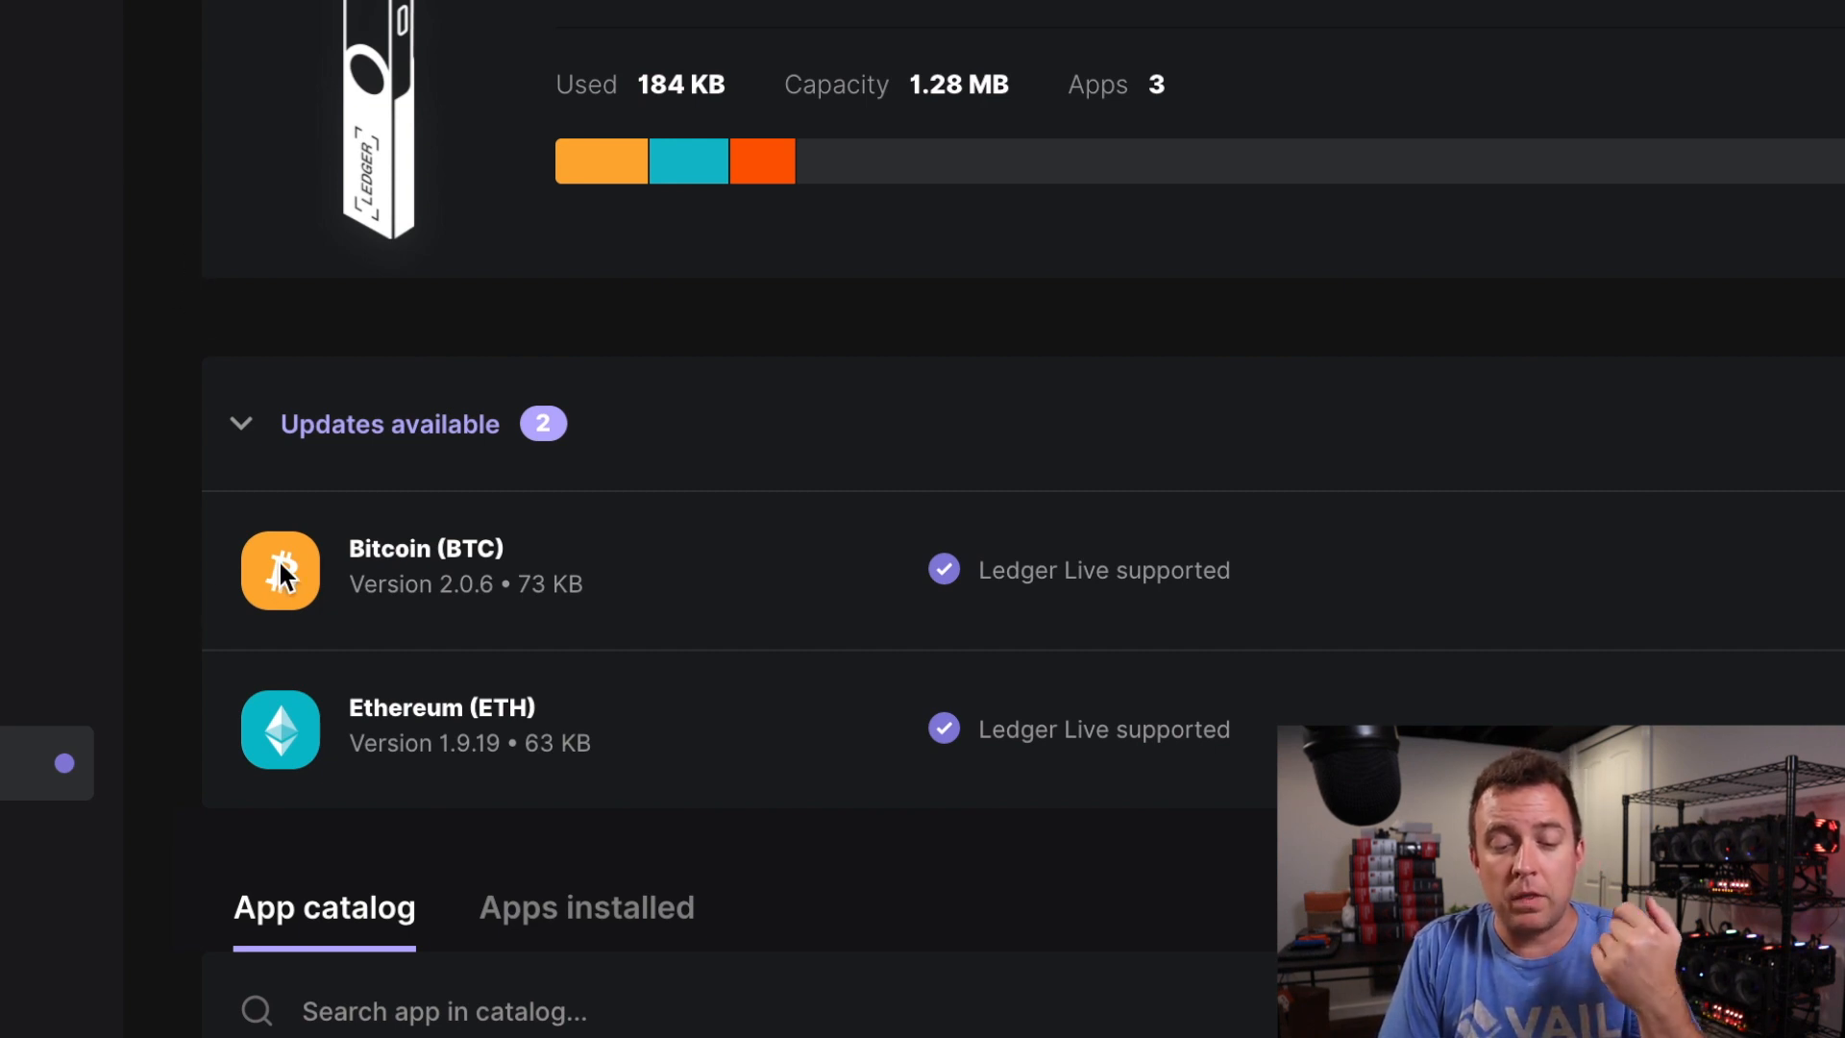
{"action": "mouse_move", "coordinate": [320, 518]}
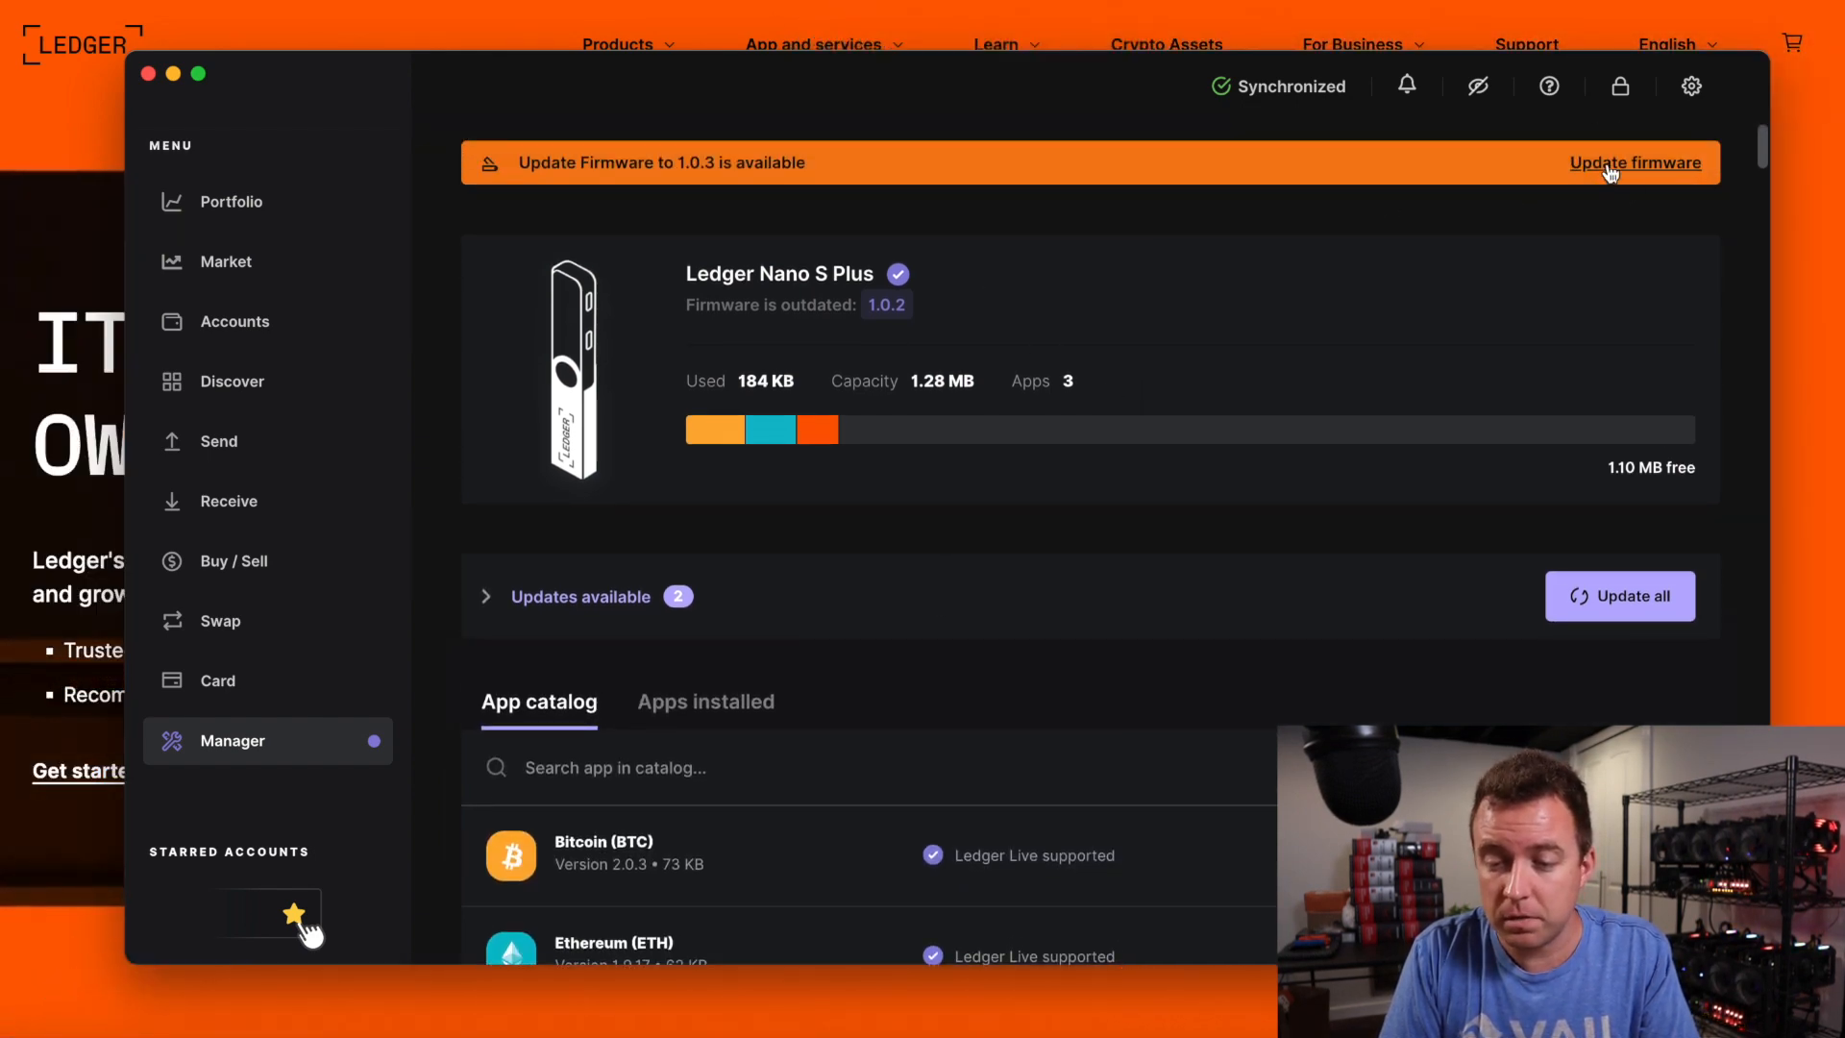
Step: Open the Firmware update dialog for version 1.0.3 with its release notes
{"action": "left_click", "coordinate": [1634, 162]}
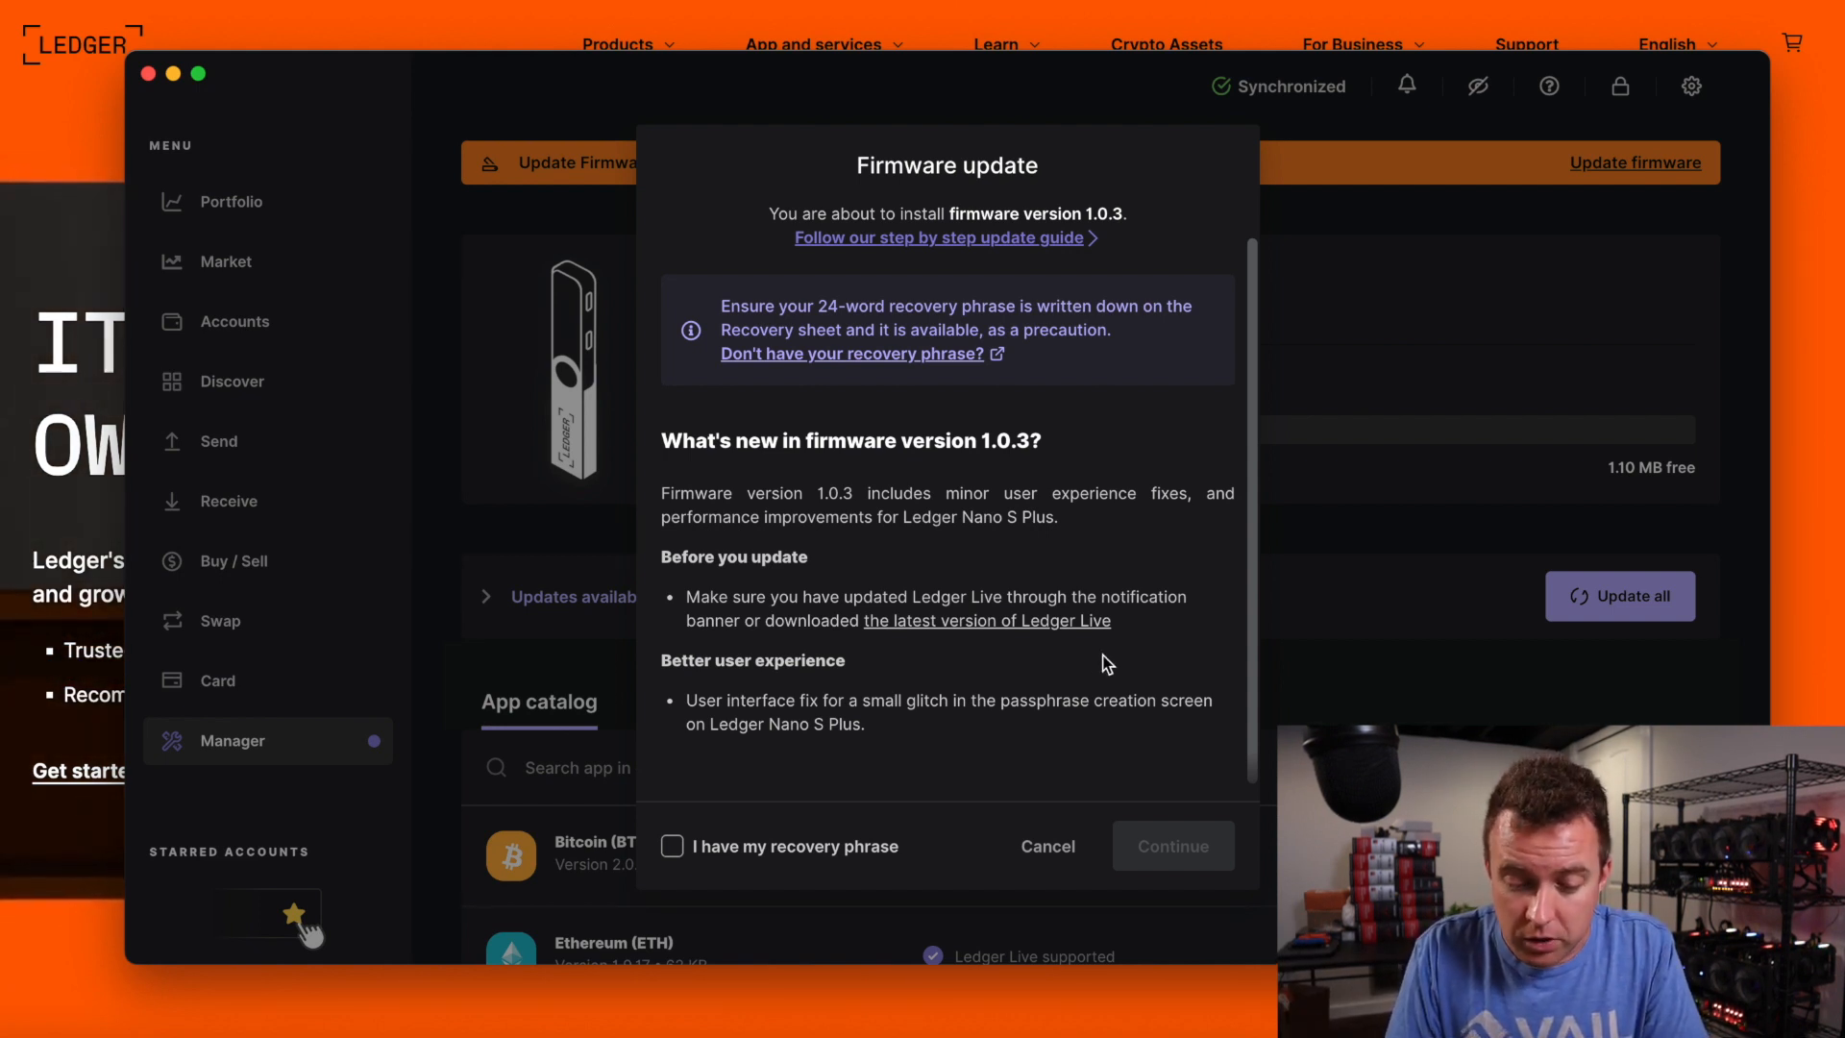
{"action": "mouse_move", "coordinate": [735, 850]}
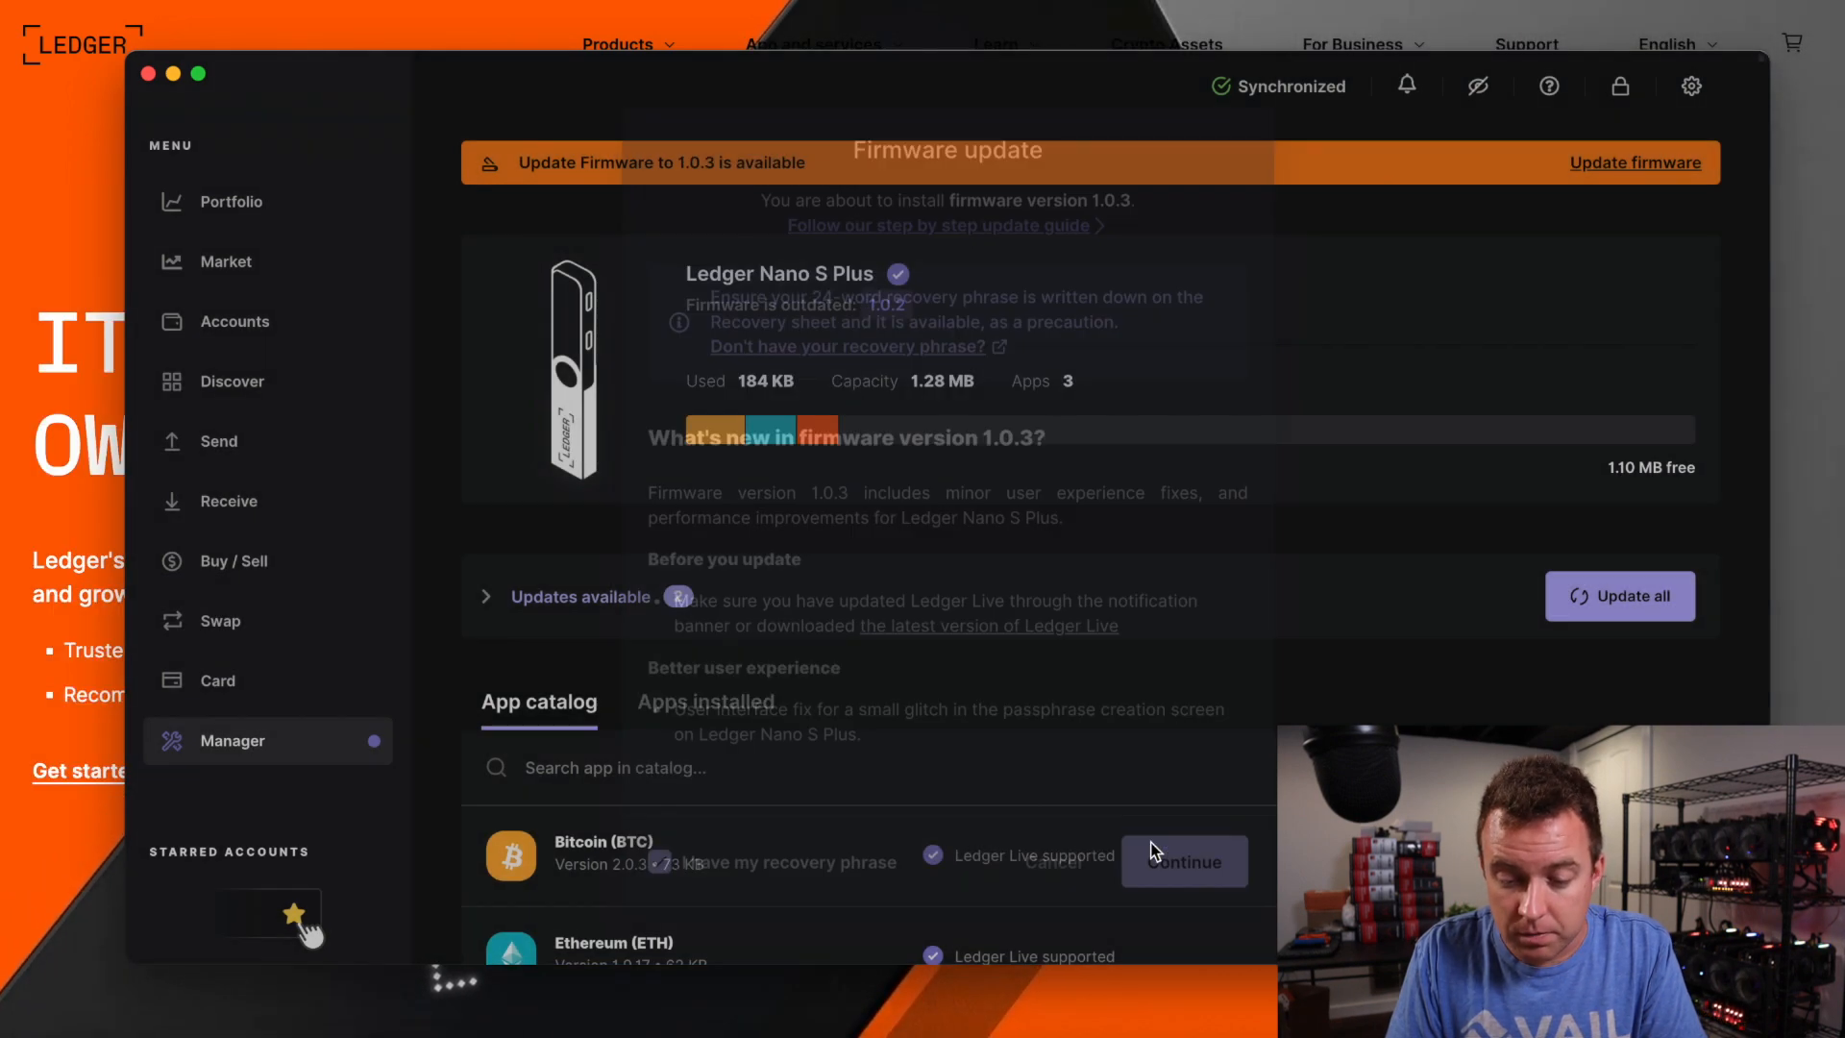
Step: Install firmware 1.0.3 on the Nano S Plus and start reinstalling the removed apps
{"action": "left_click", "coordinate": [1182, 861]}
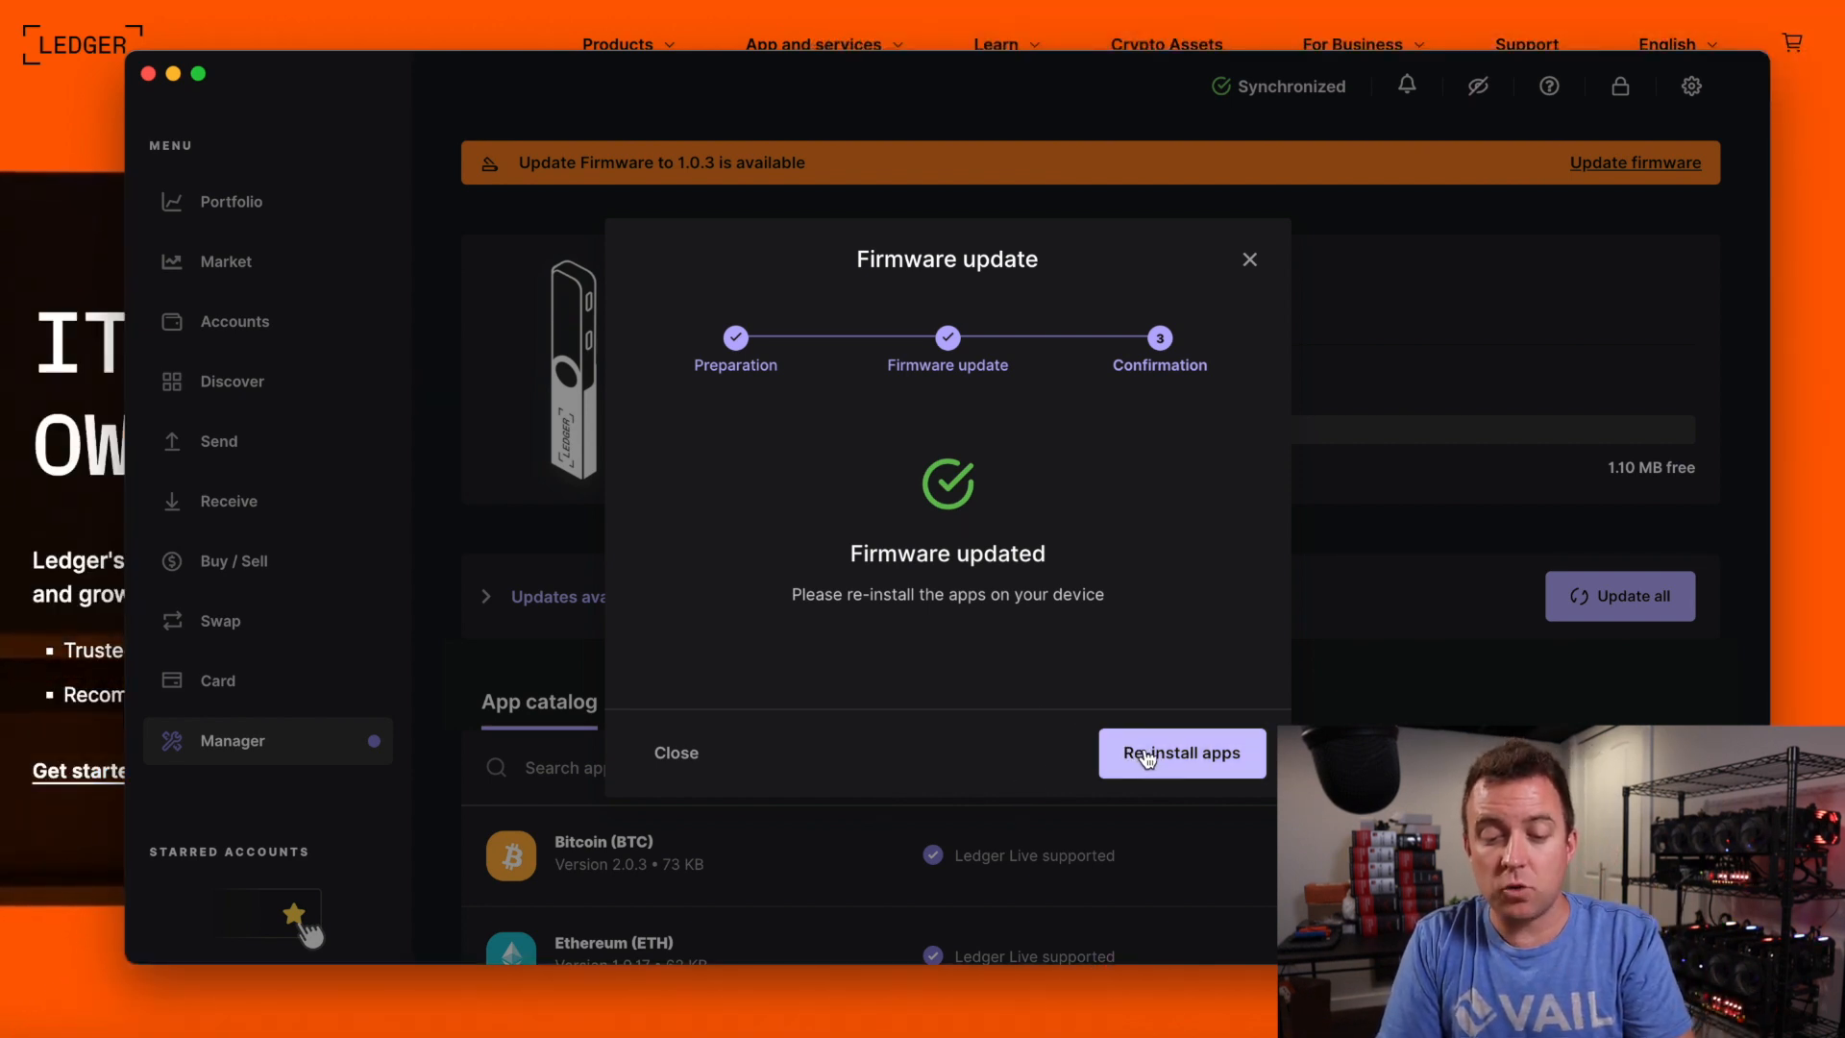
{"action": "left_click", "coordinate": [1179, 753]}
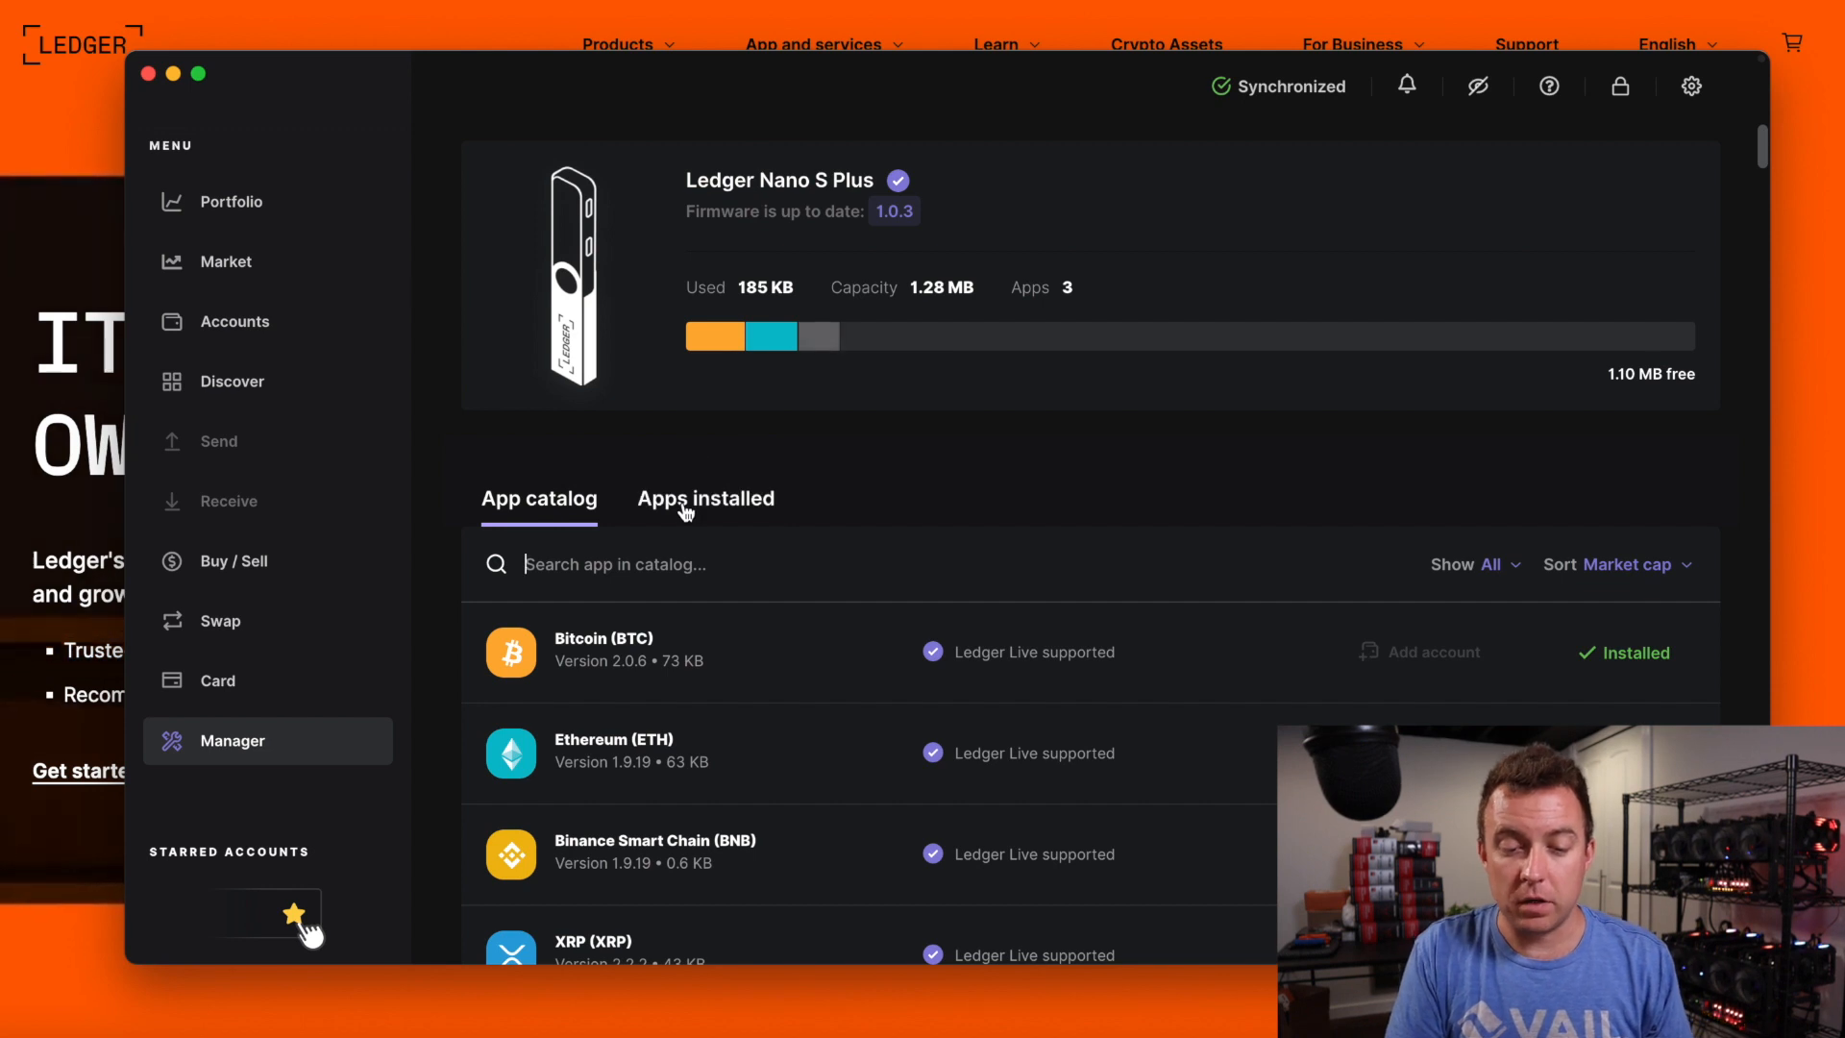
Step: Check installed apps Bitcoin 2.0.6, Ethereum 1.9.19 and Monero 1.7.8, then return to the catalog
{"action": "left_click", "coordinate": [704, 497]}
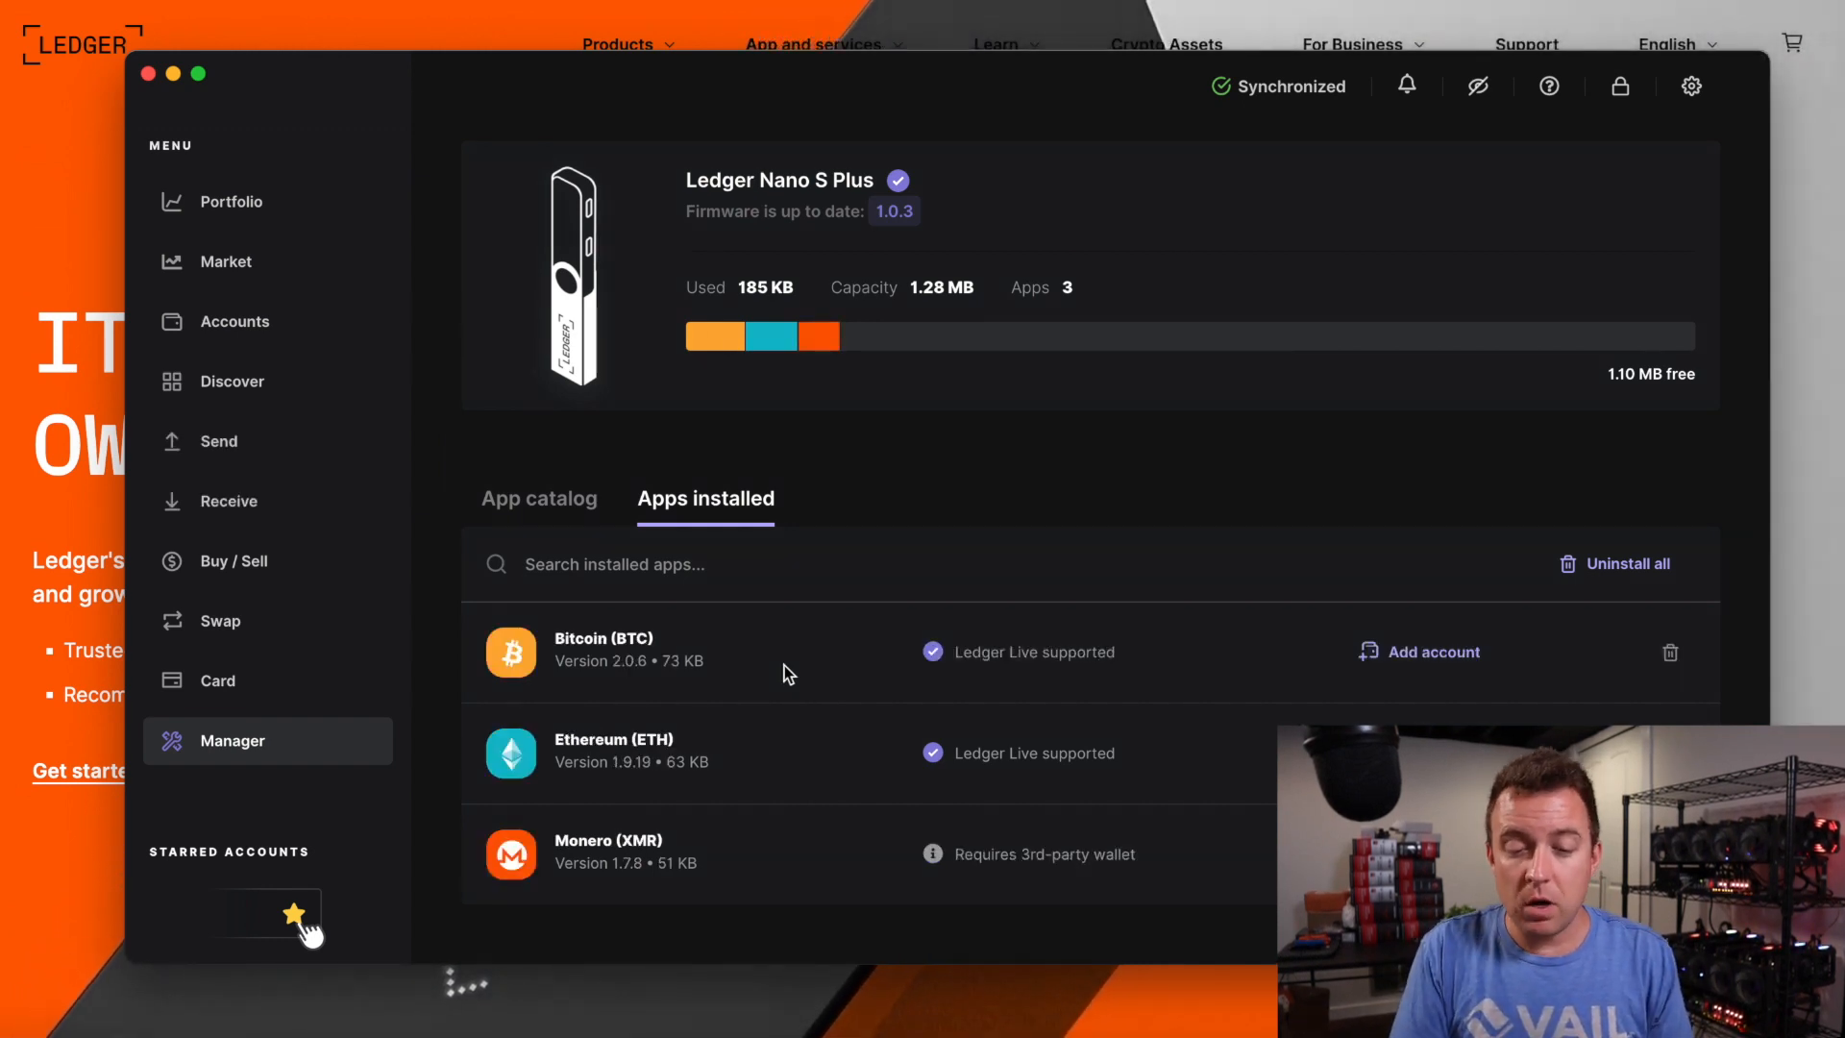
{"action": "left_click", "coordinate": [539, 498]}
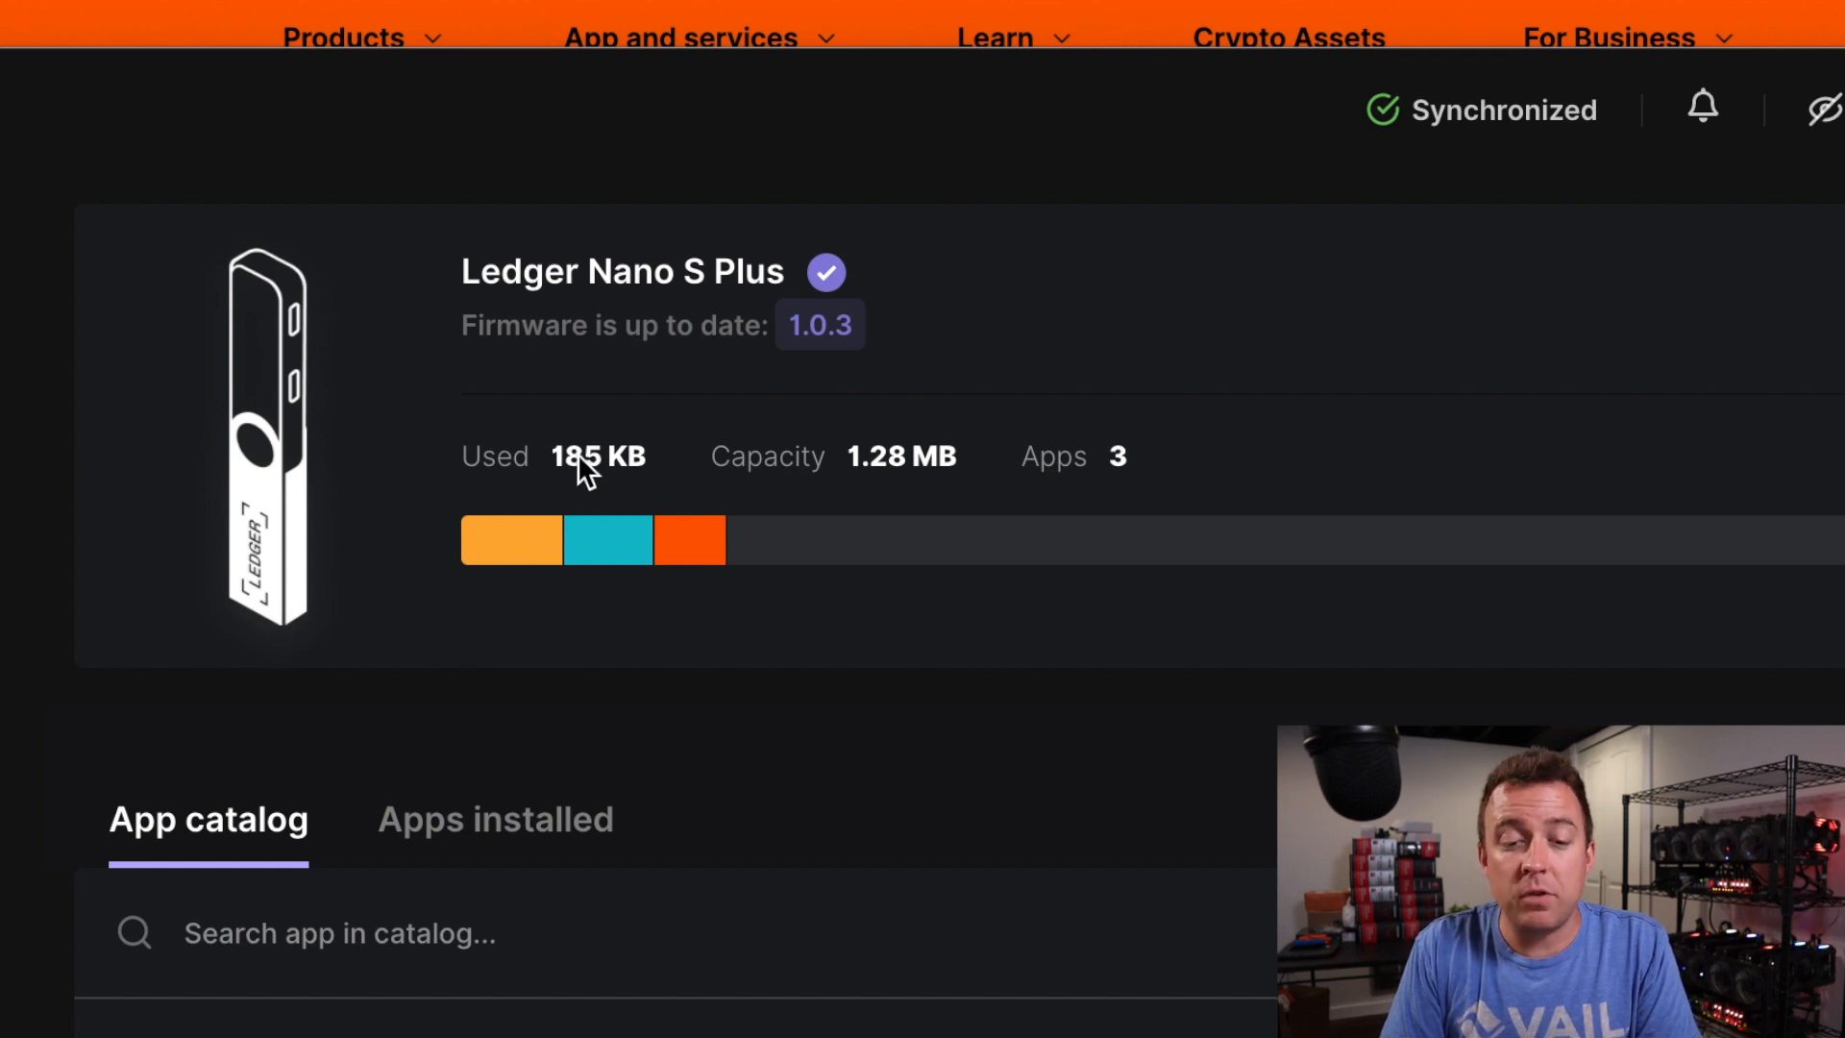
{"action": "mouse_move", "coordinate": [639, 497]}
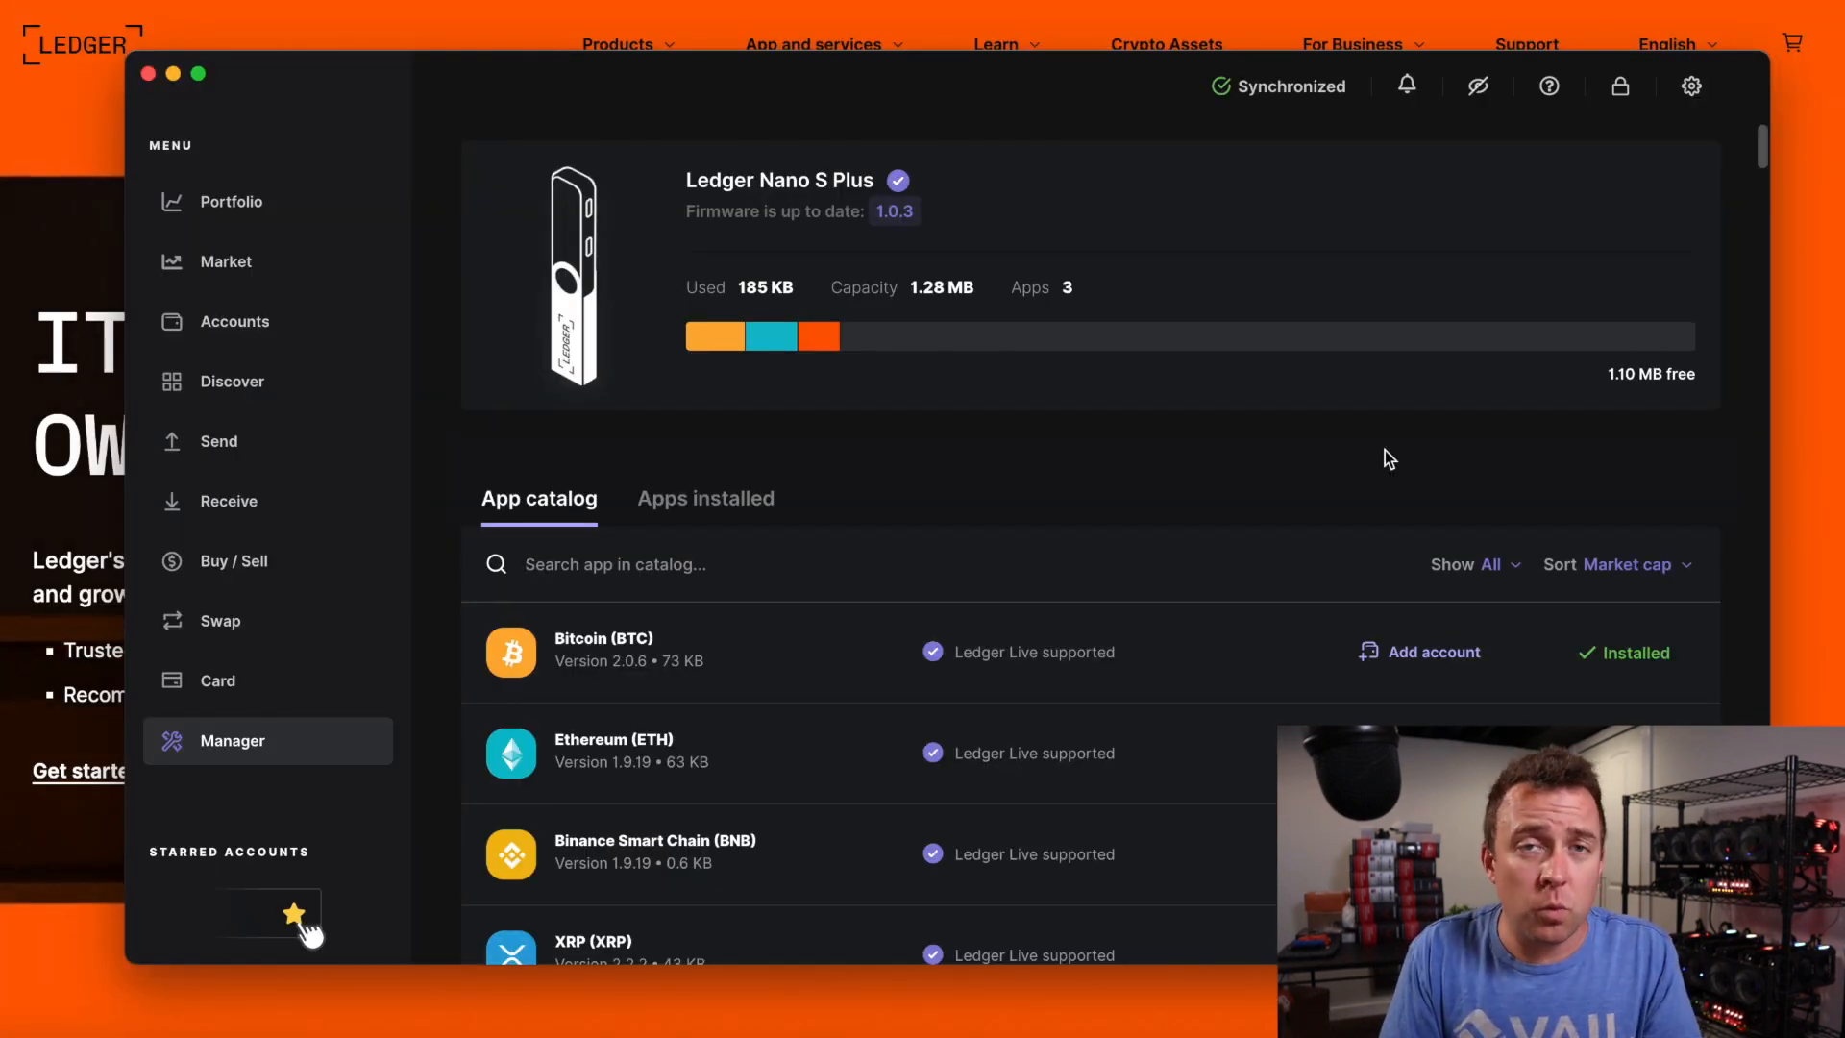
{"action": "mouse_move", "coordinate": [1678, 161]}
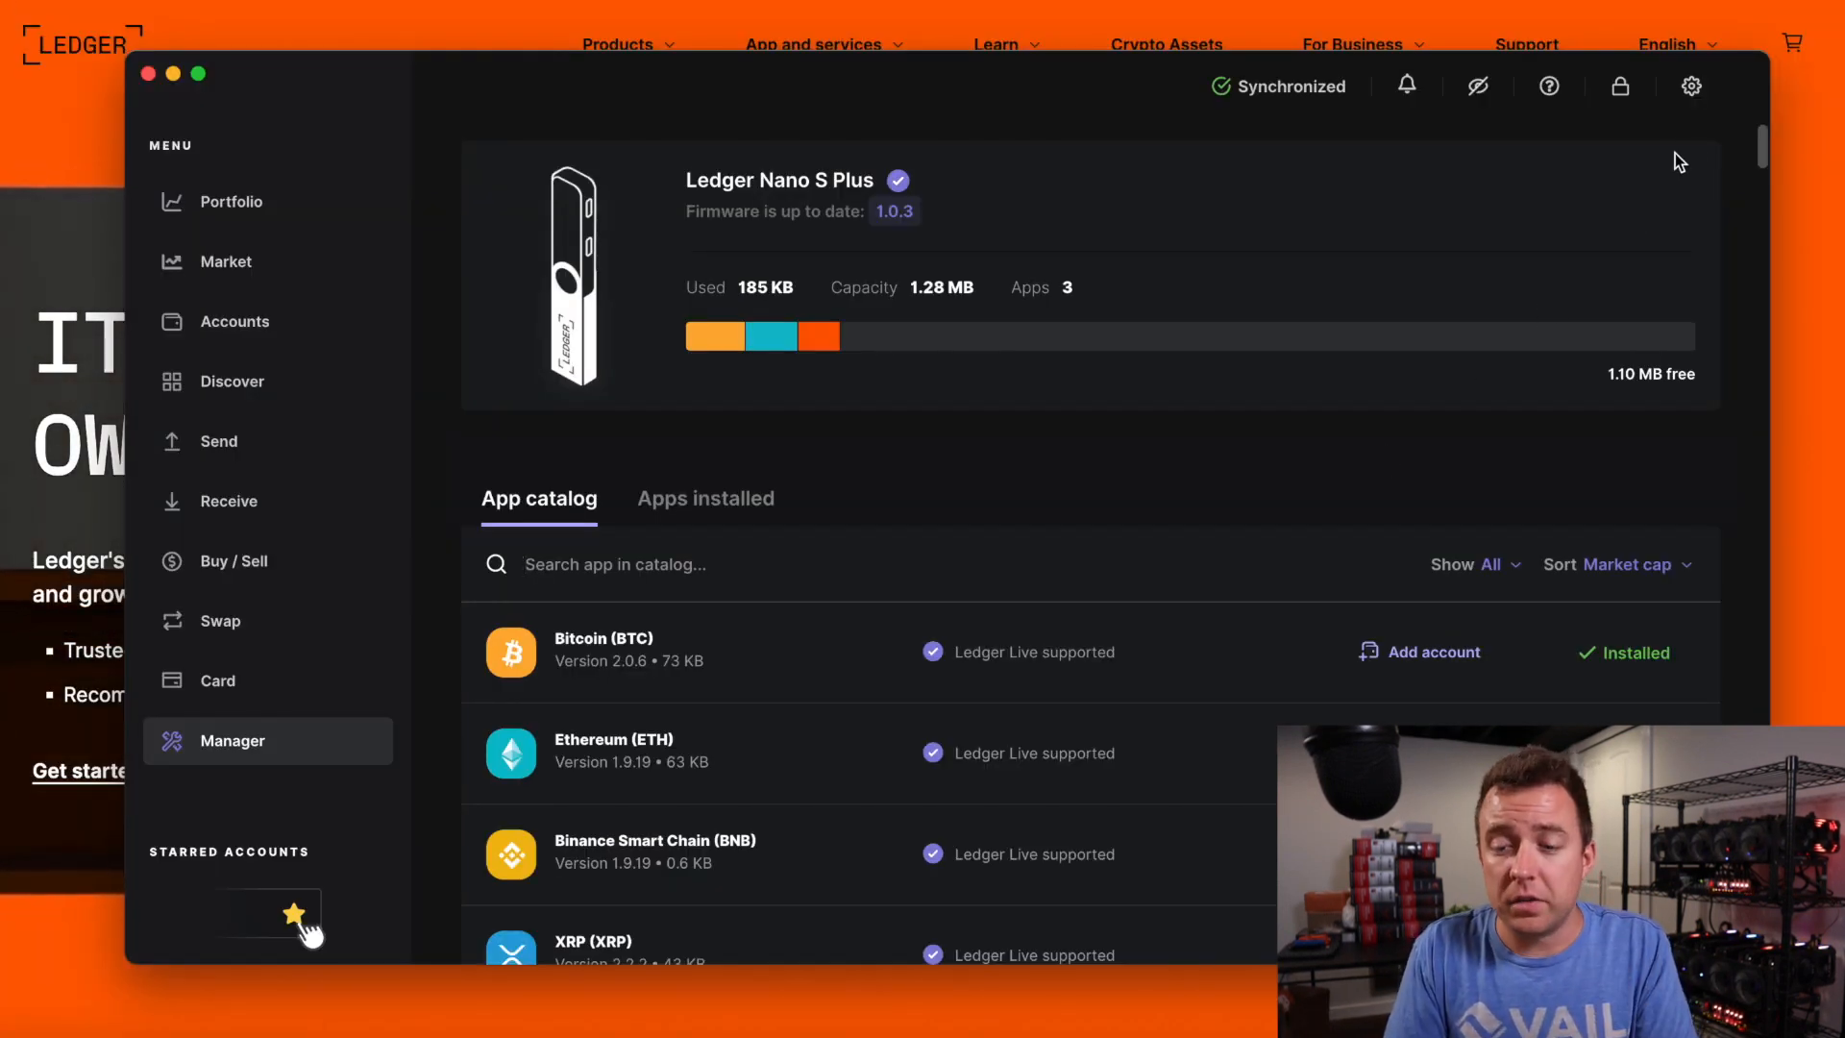
Step: Confirm Ledger Live version 2.42.0 in Settings About and read its release notes
{"action": "left_click", "coordinate": [1691, 86]}
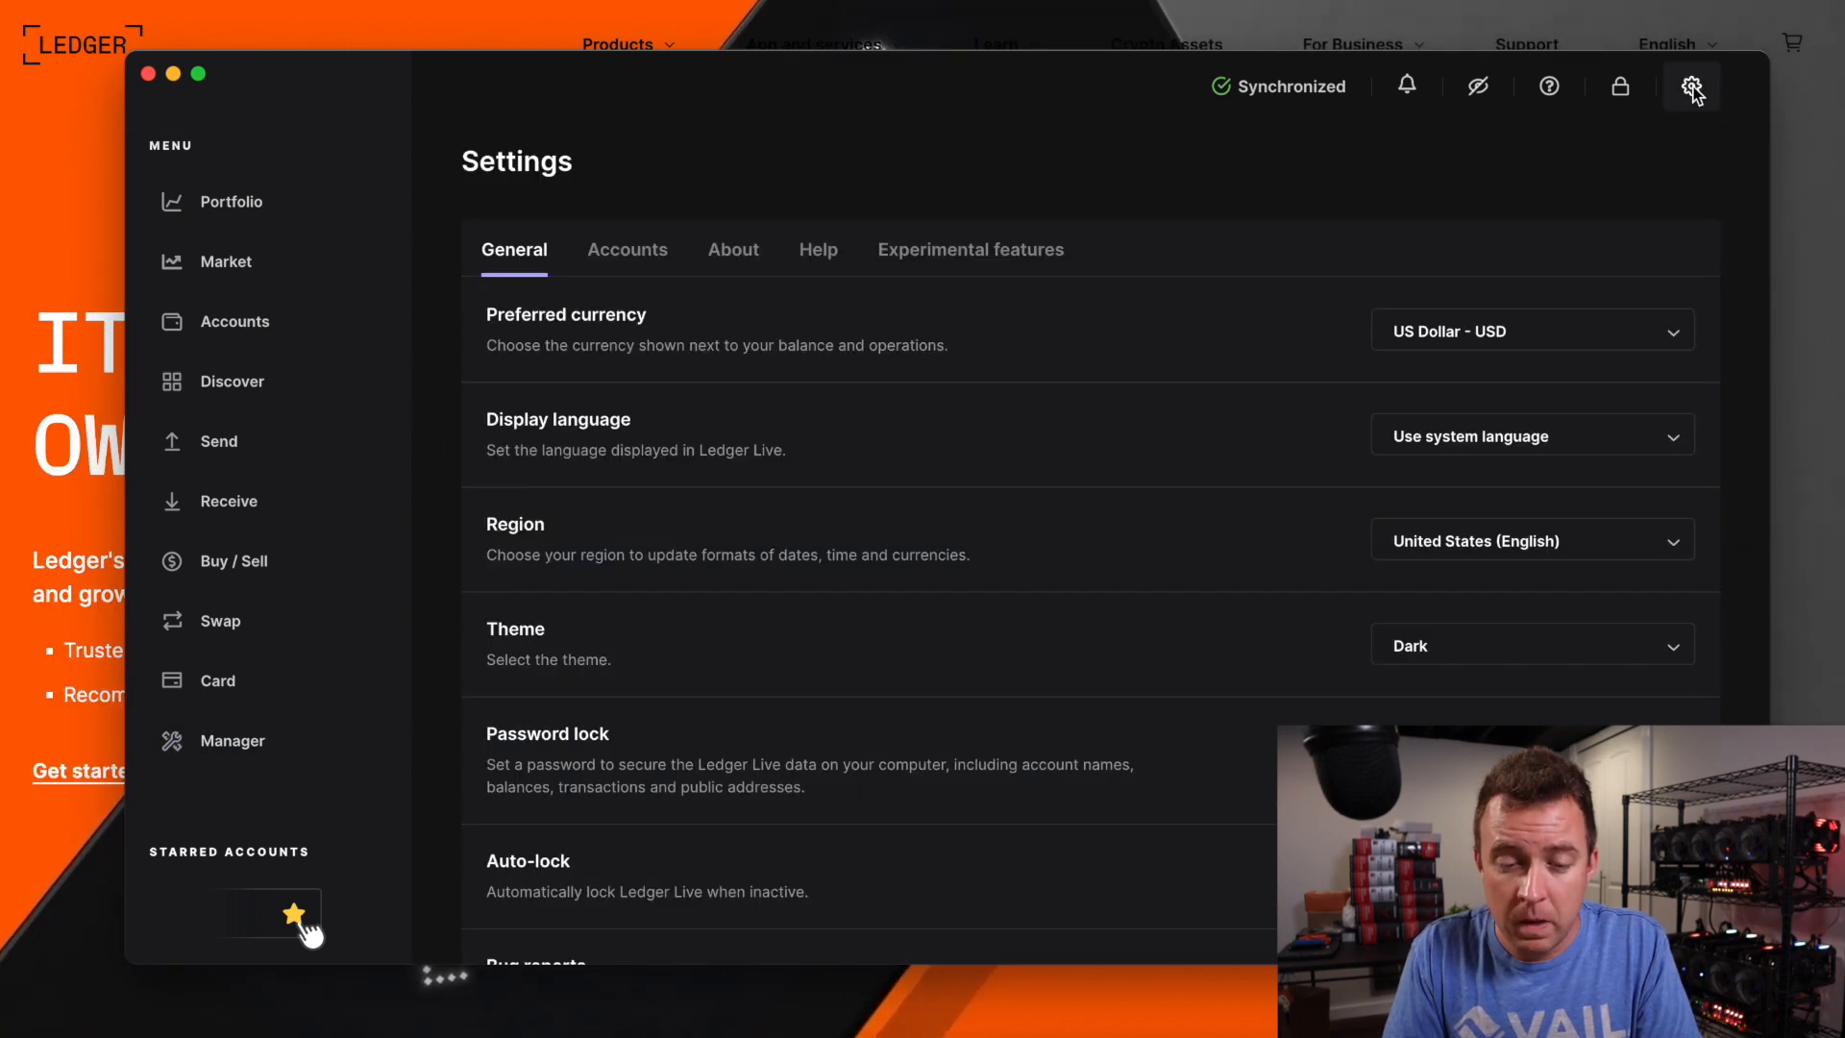
{"action": "left_click", "coordinate": [733, 248]}
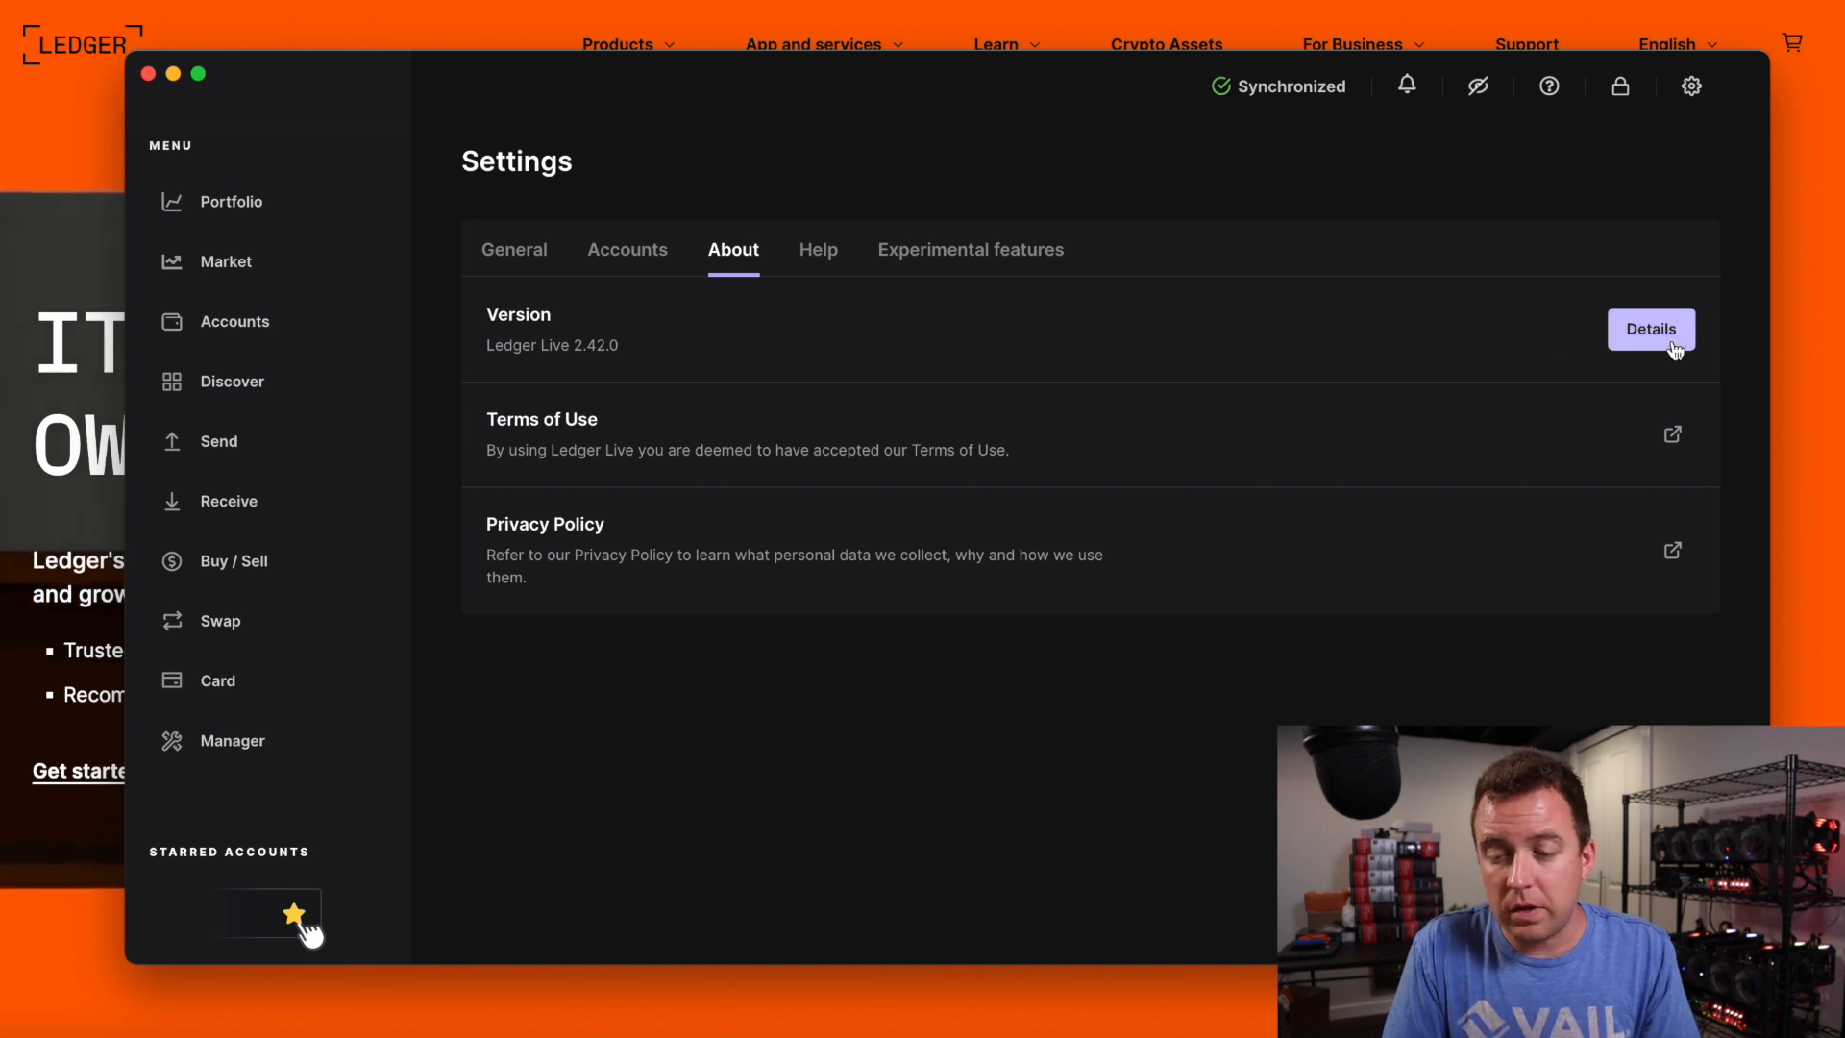
{"action": "left_click", "coordinate": [1650, 329]}
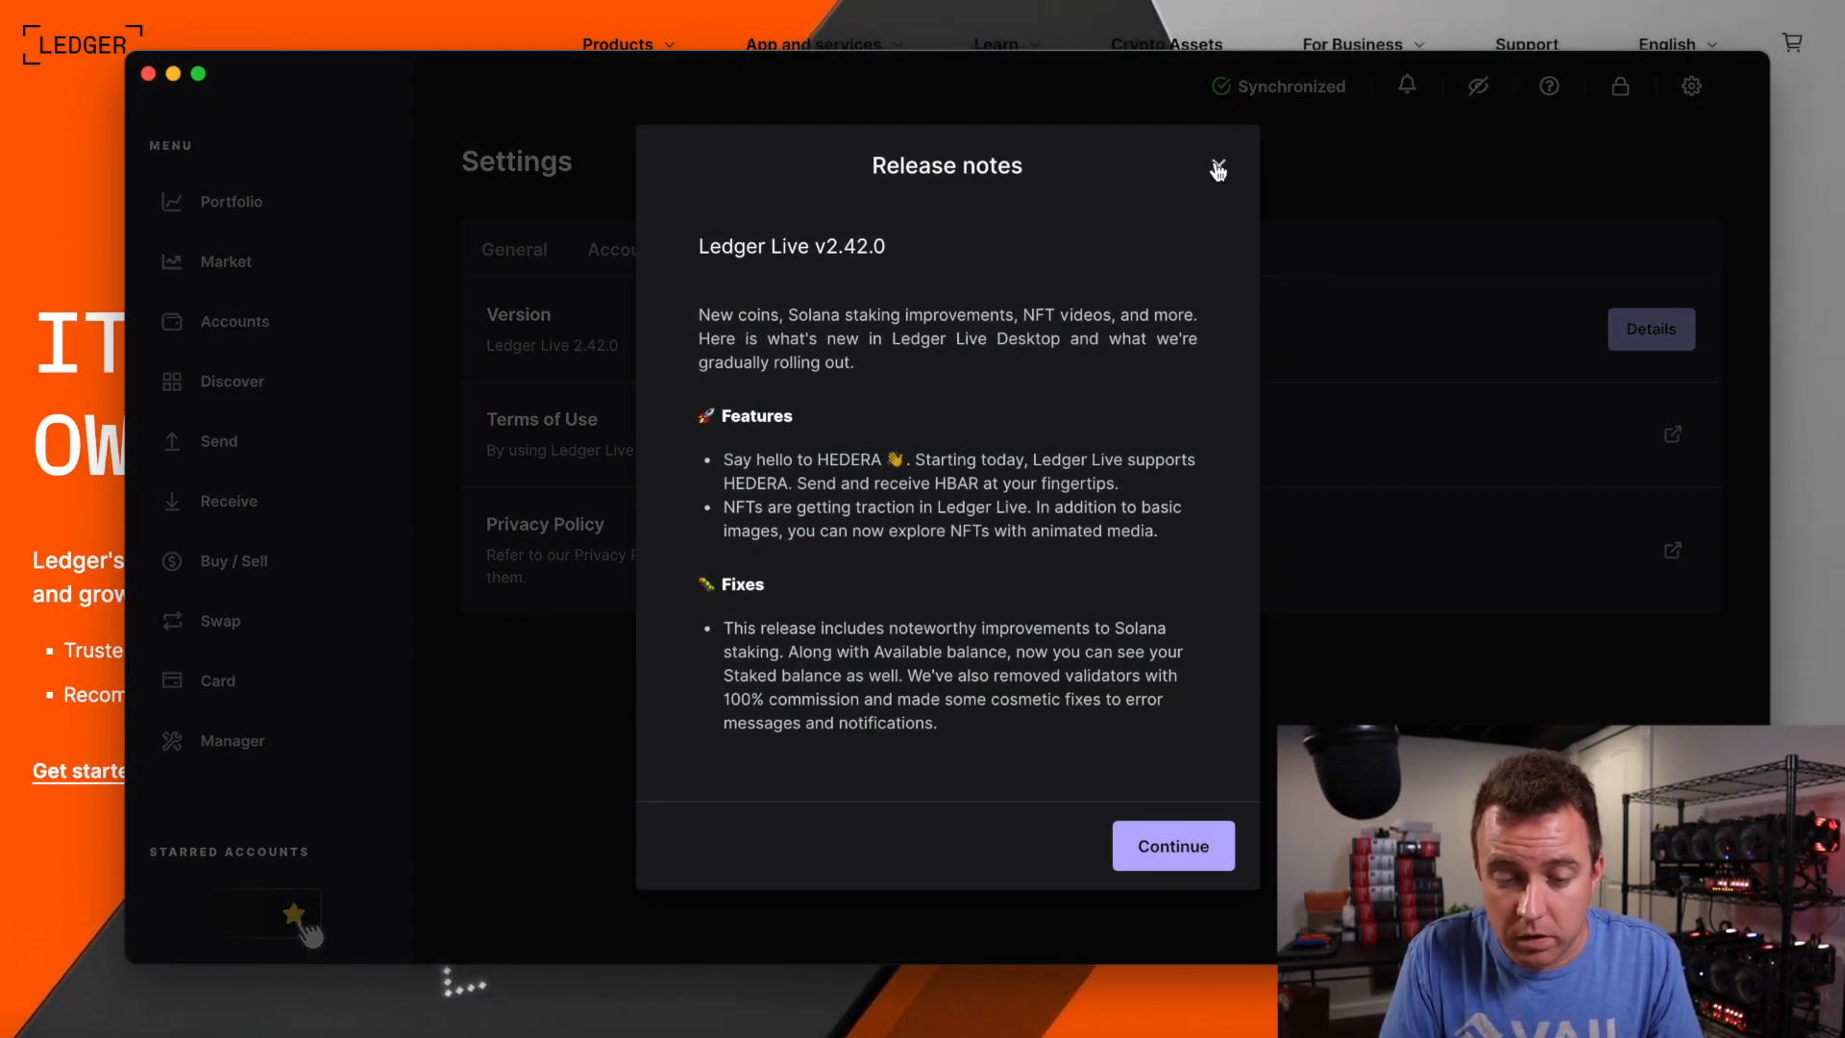
{"action": "left_click", "coordinate": [1218, 168]}
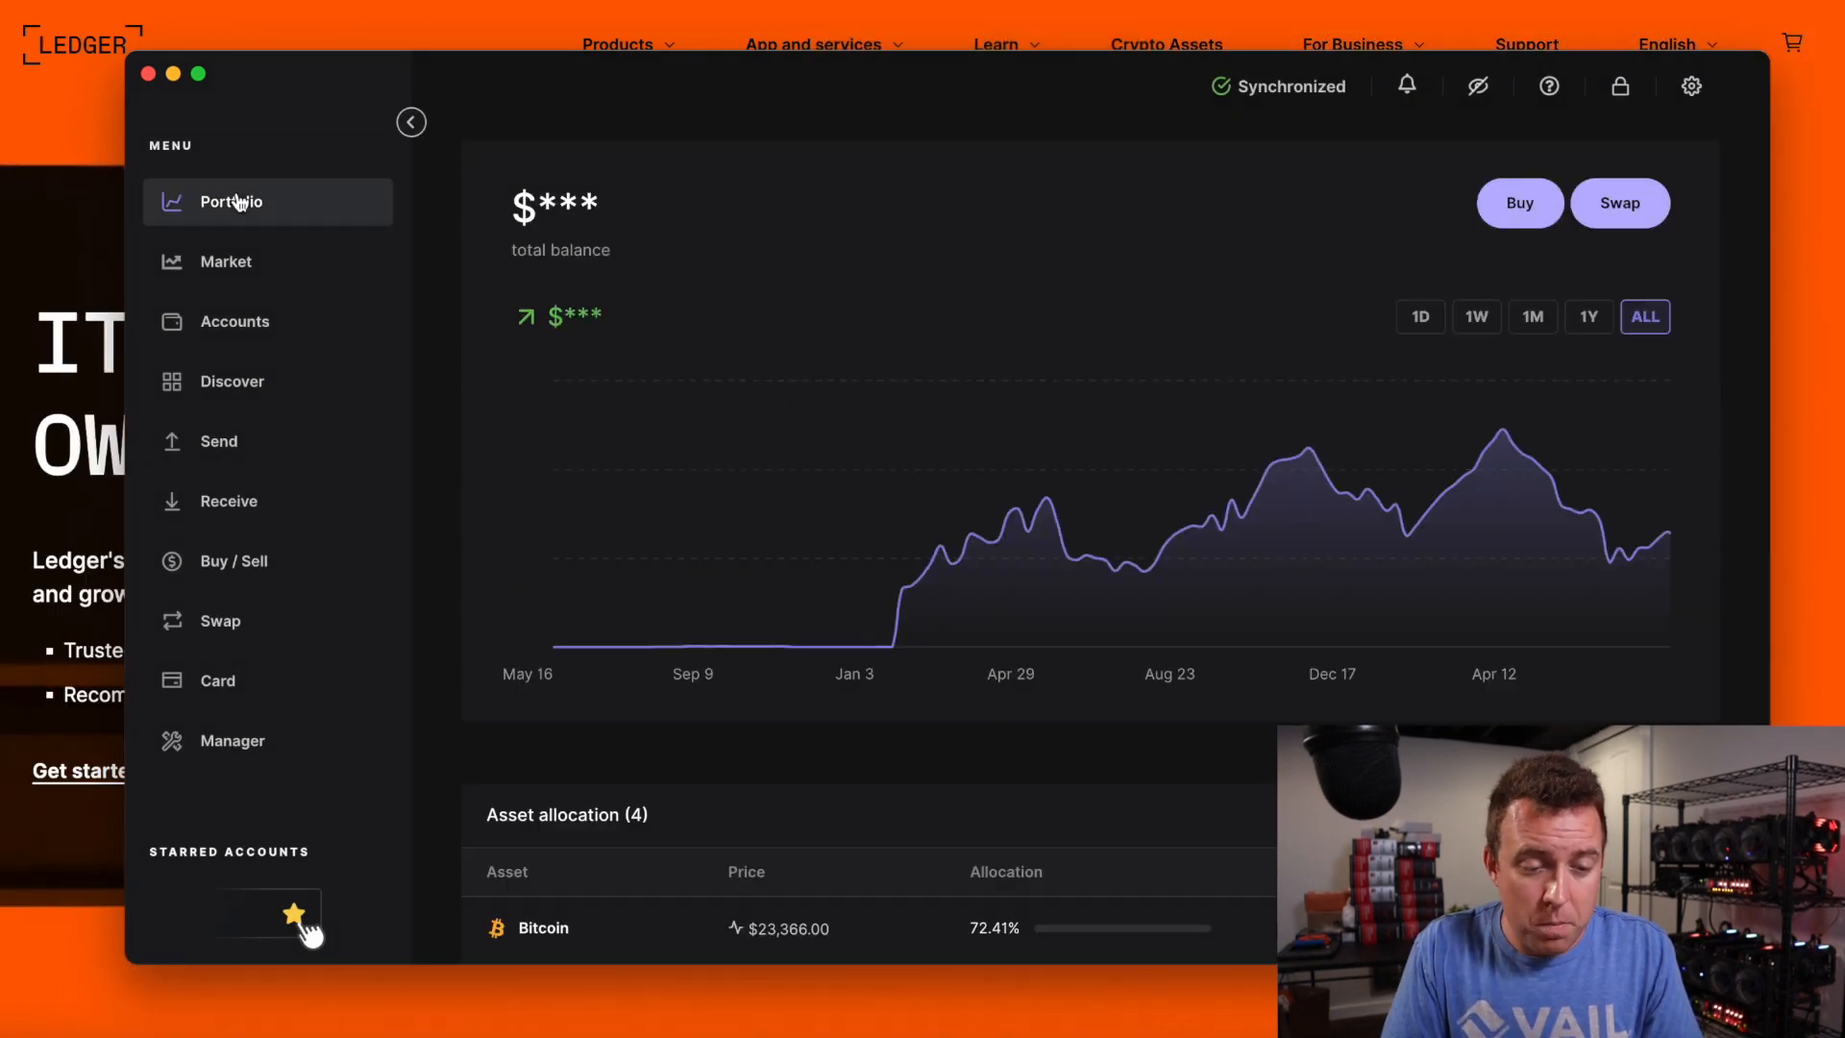